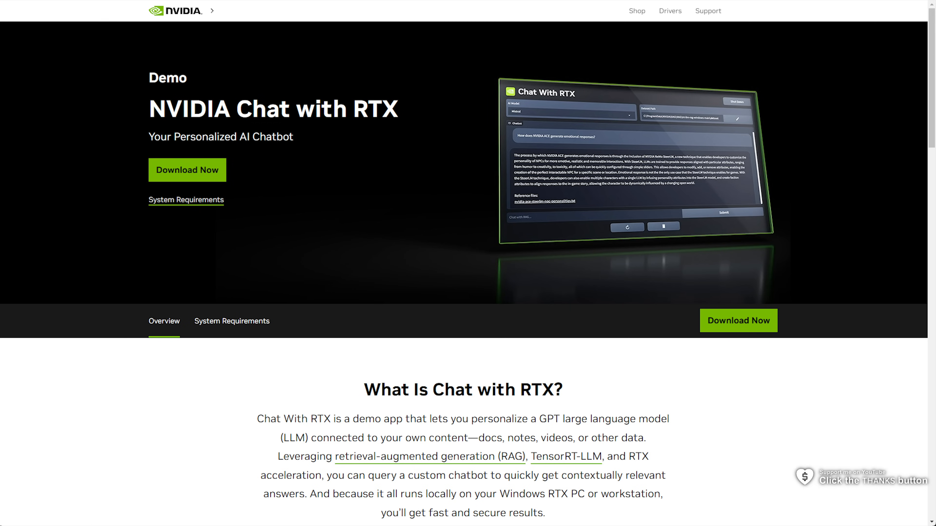
{"action": "mouse_move", "coordinate": [564, 245]}
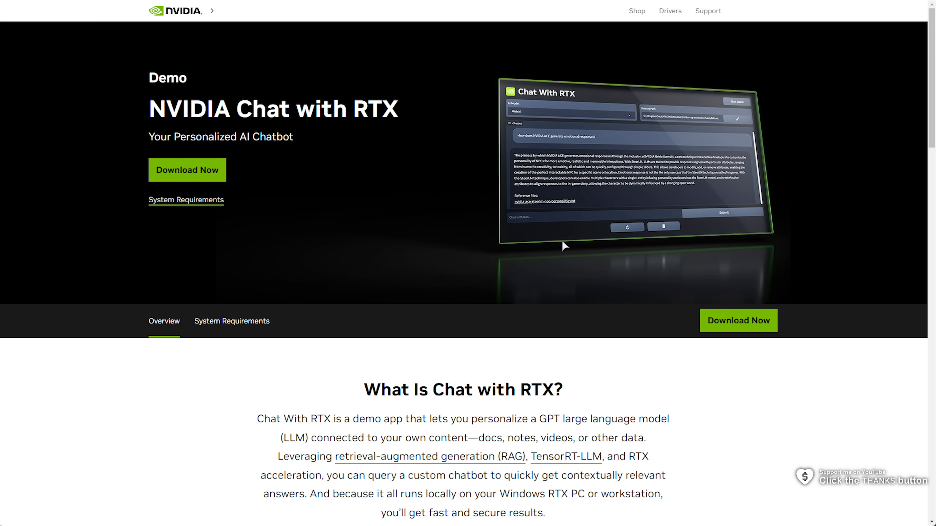
{"action": "mouse_move", "coordinate": [530, 248]}
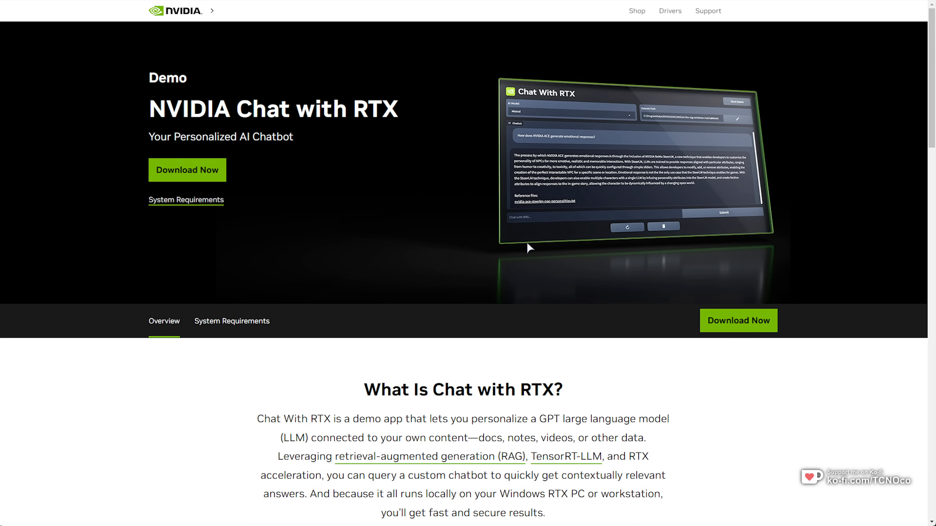
{"action": "mouse_move", "coordinate": [500, 249]}
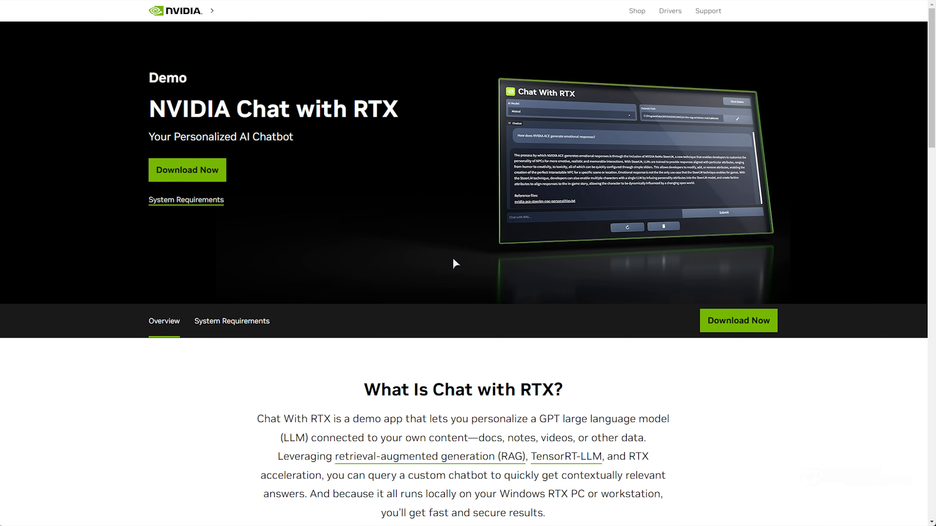
{"action": "mouse_move", "coordinate": [418, 263]}
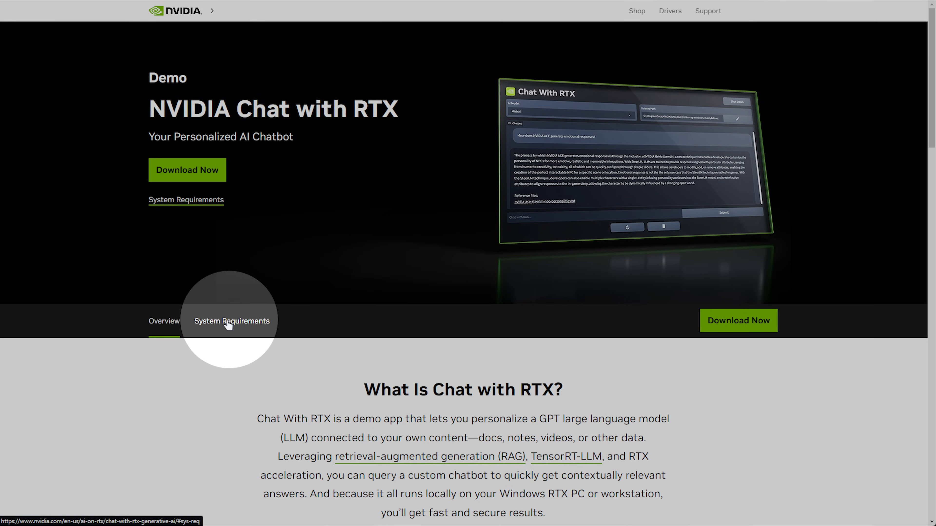
Step: Show the System Requirements and highlight the RTX 40 series and 8GB of VRAM entries
{"action": "left_click", "coordinate": [231, 322]}
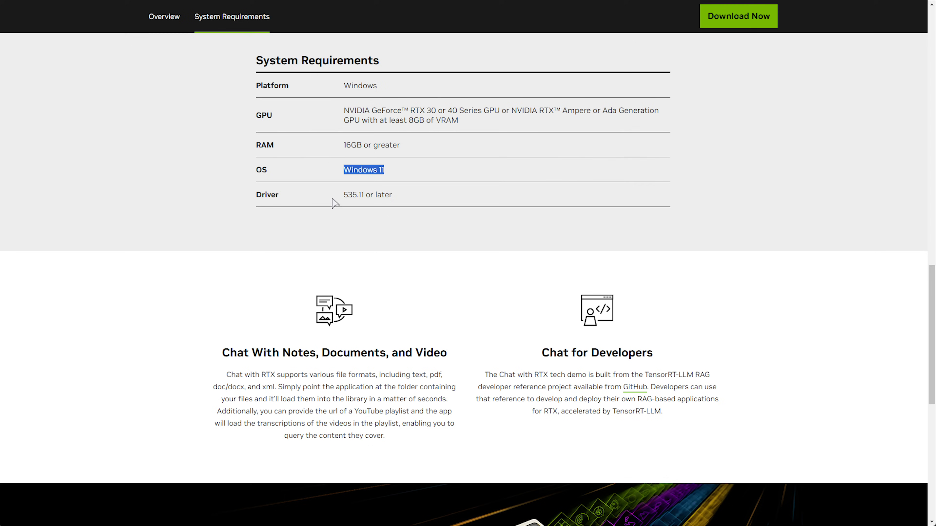
{"action": "double_click", "coordinate": [367, 194]}
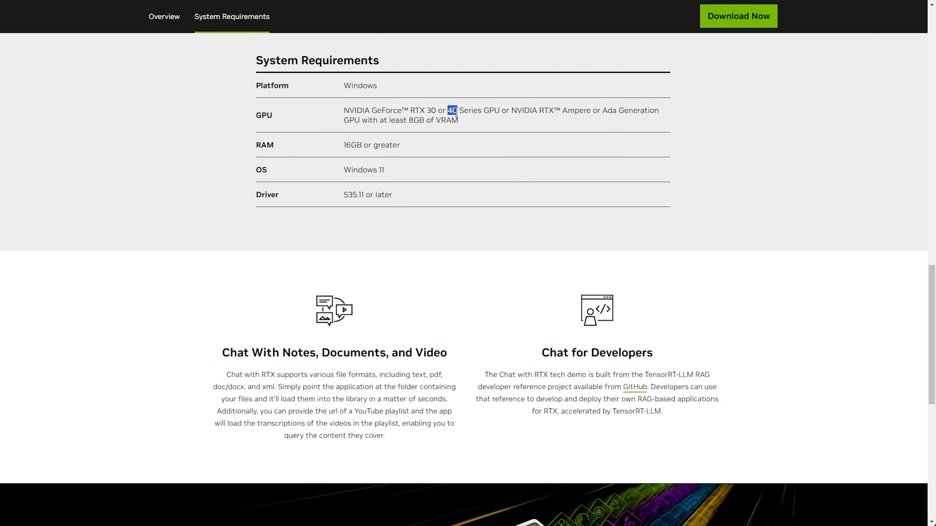
{"action": "left_click_drag", "start_coordinate": [457, 111], "coordinate": [575, 110]}
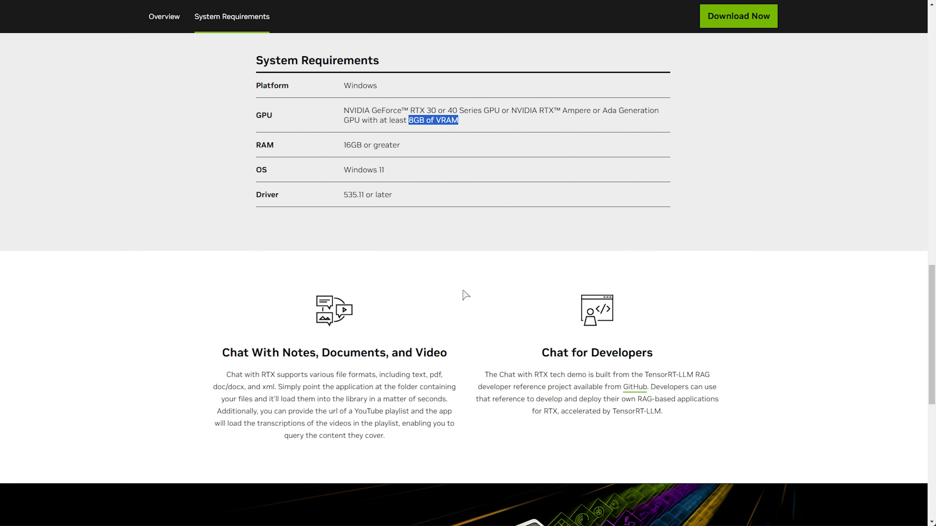
{"action": "mouse_move", "coordinate": [481, 274]}
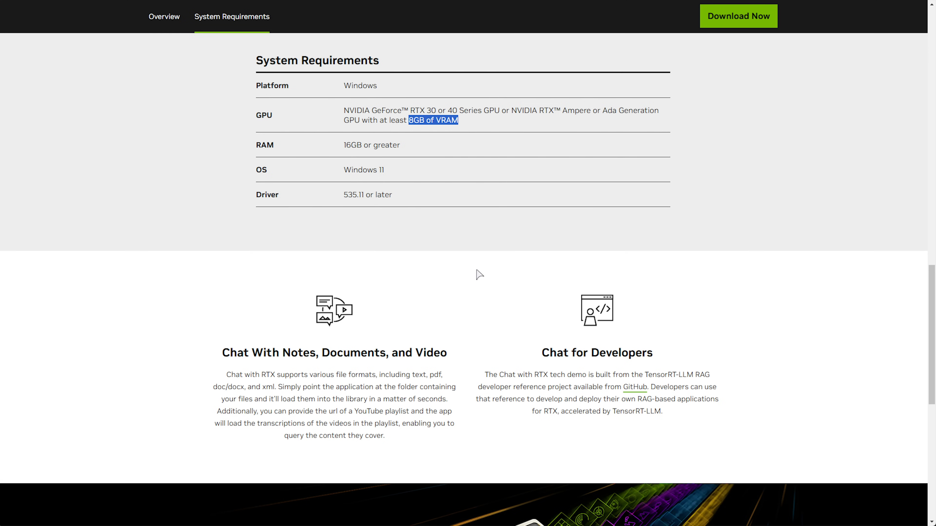
{"action": "mouse_move", "coordinate": [427, 186]}
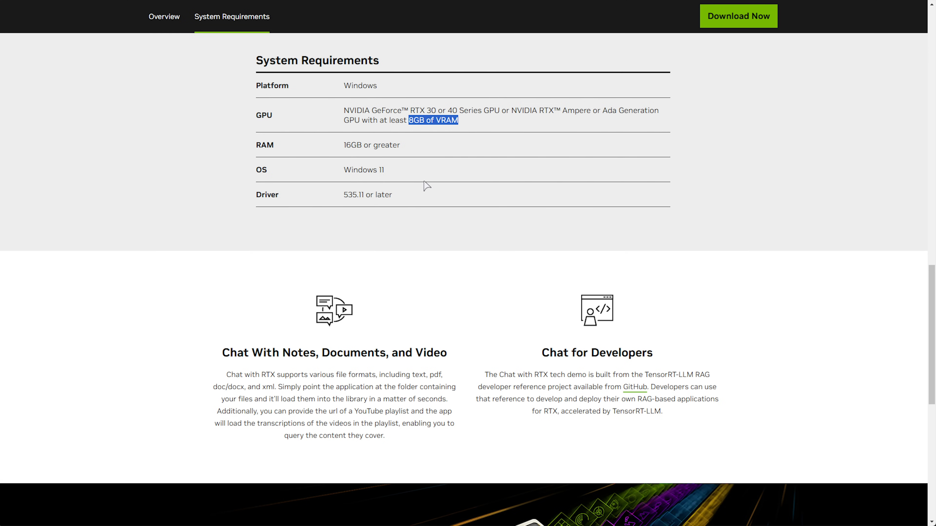
{"action": "mouse_move", "coordinate": [445, 197]}
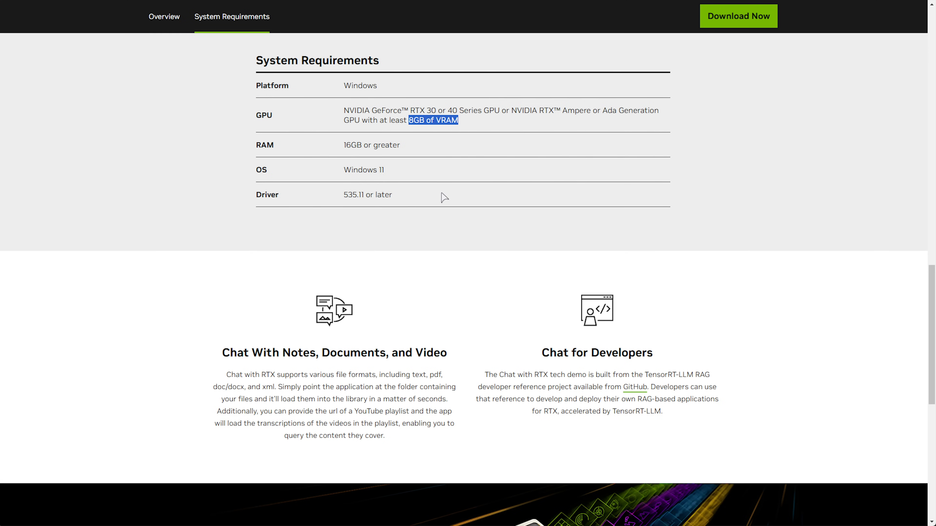
{"action": "mouse_move", "coordinate": [457, 212]}
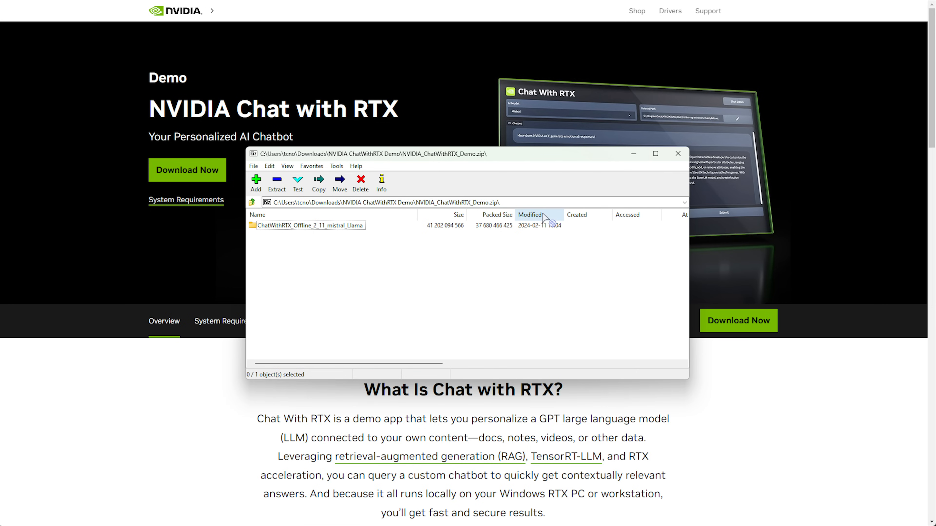
Step: Leave 7-Zip and run setup.exe from the extracted ChatWithRTX_Offline_2_11_mistral_Llama folder
{"action": "left_click", "coordinate": [310, 225]}
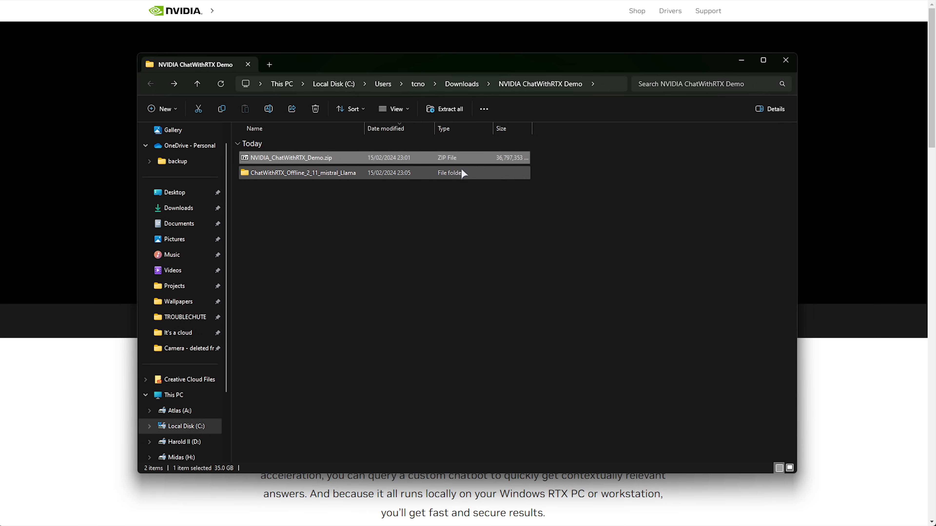
{"action": "double_click", "coordinate": [304, 173]}
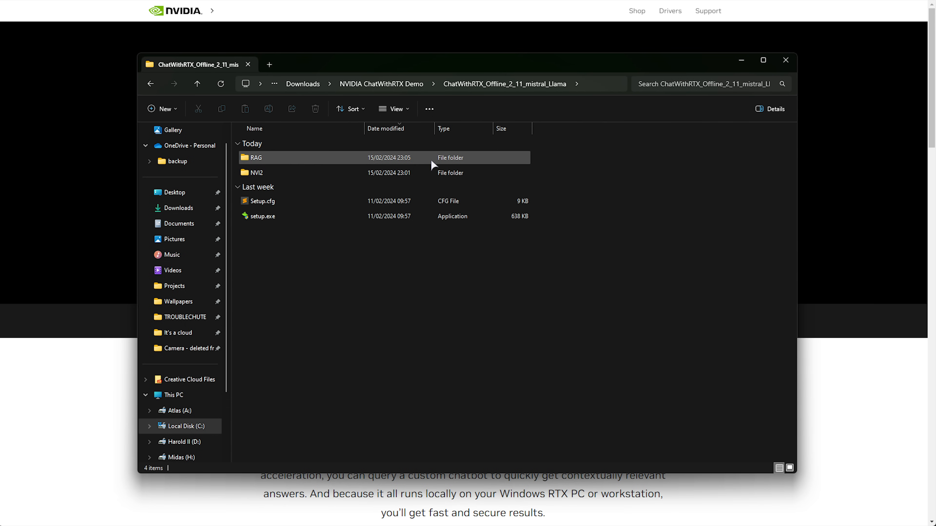
{"action": "double_click", "coordinate": [262, 216]}
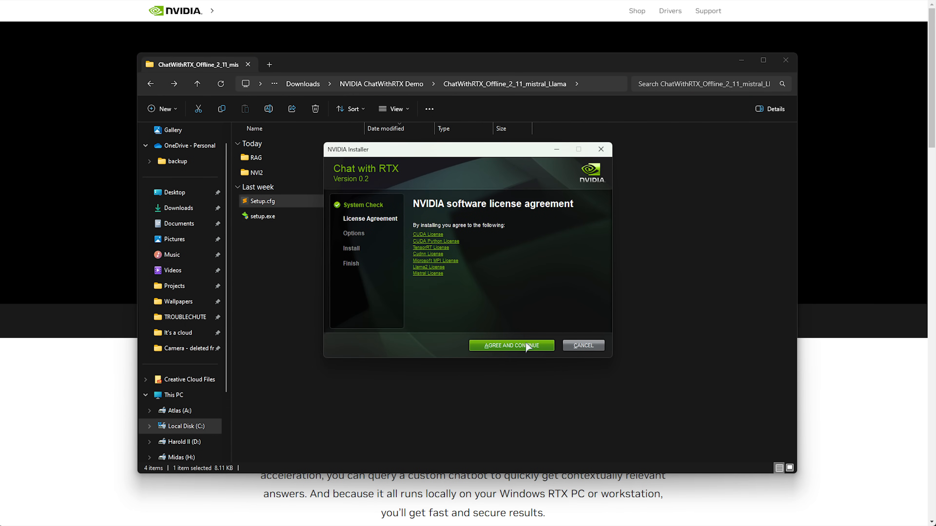
Step: Accept the license, keep Chat with RTX and Mistral 7B INT4 checked, and install to the default location
{"action": "left_click", "coordinate": [510, 346]}
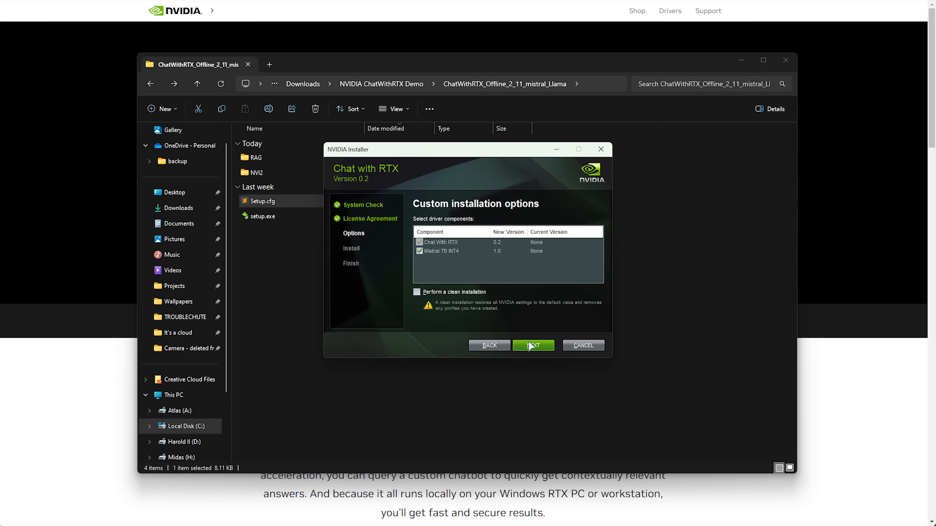
{"action": "left_click", "coordinate": [445, 242]}
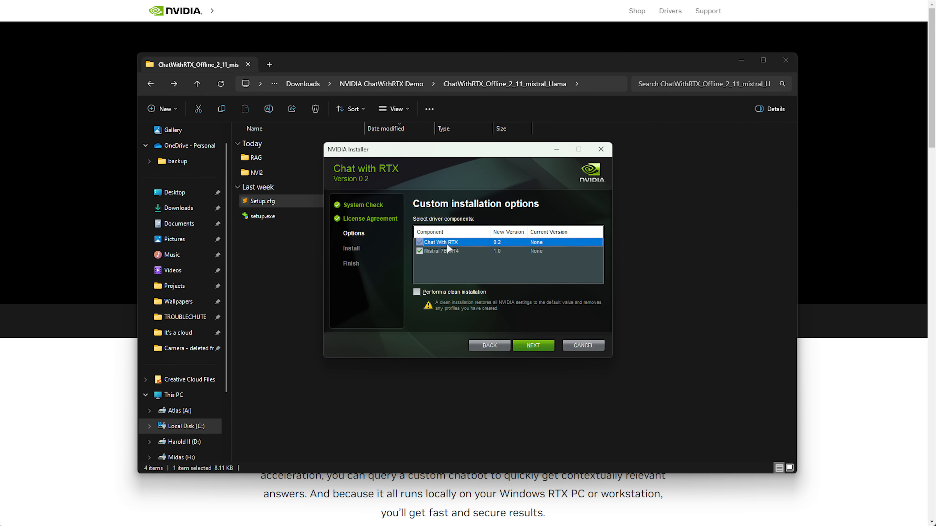
{"action": "mouse_move", "coordinate": [436, 257]}
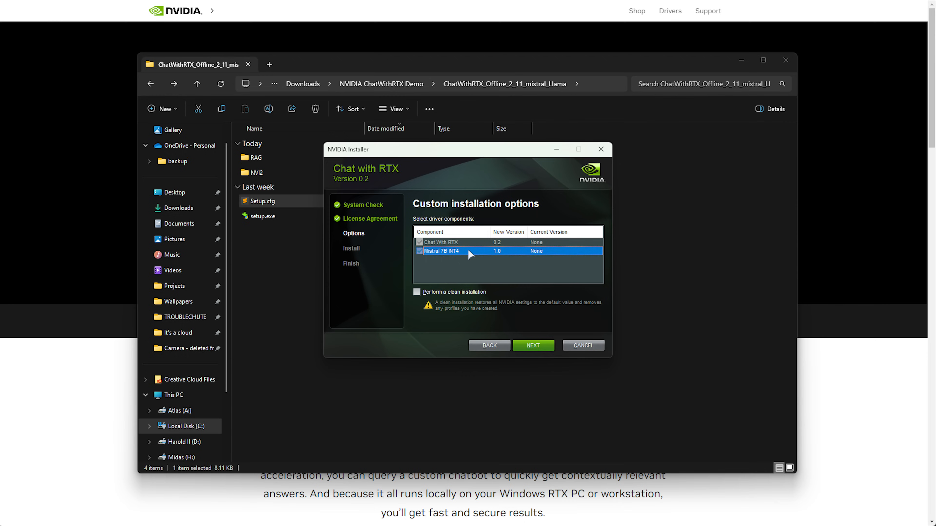
{"action": "mouse_move", "coordinate": [462, 255]}
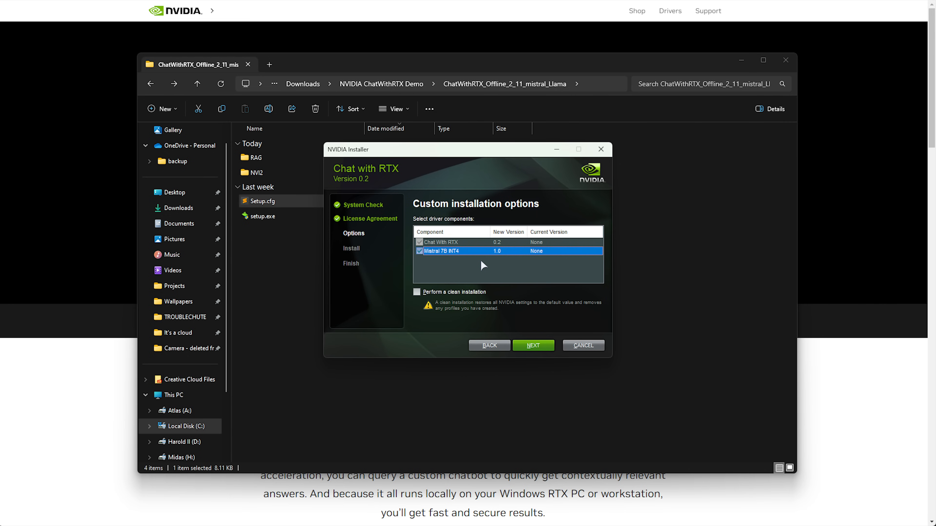
{"action": "left_click", "coordinate": [532, 345]}
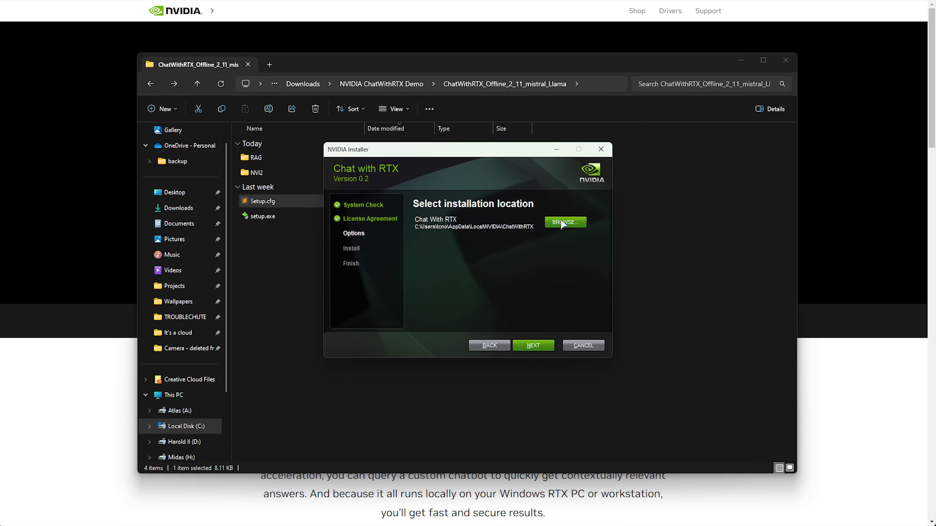
{"action": "mouse_move", "coordinate": [530, 240]}
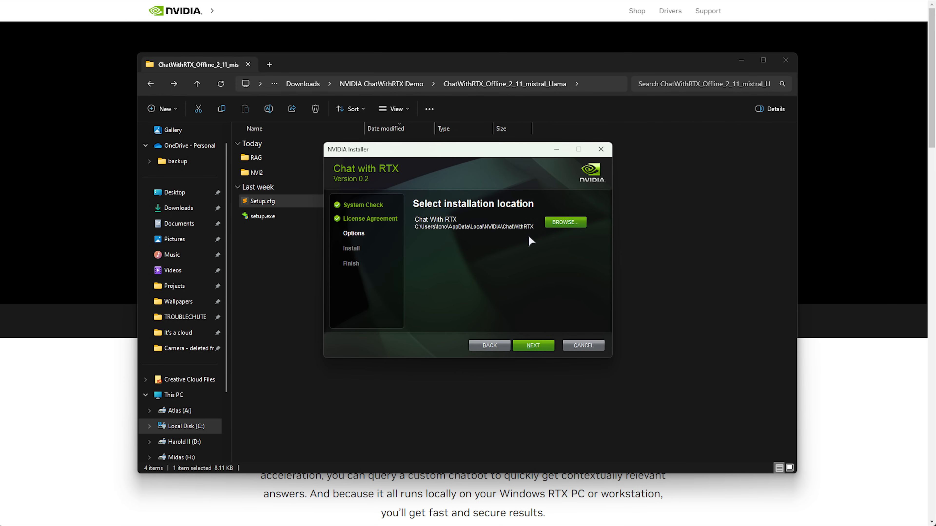
{"action": "left_click", "coordinate": [532, 345]}
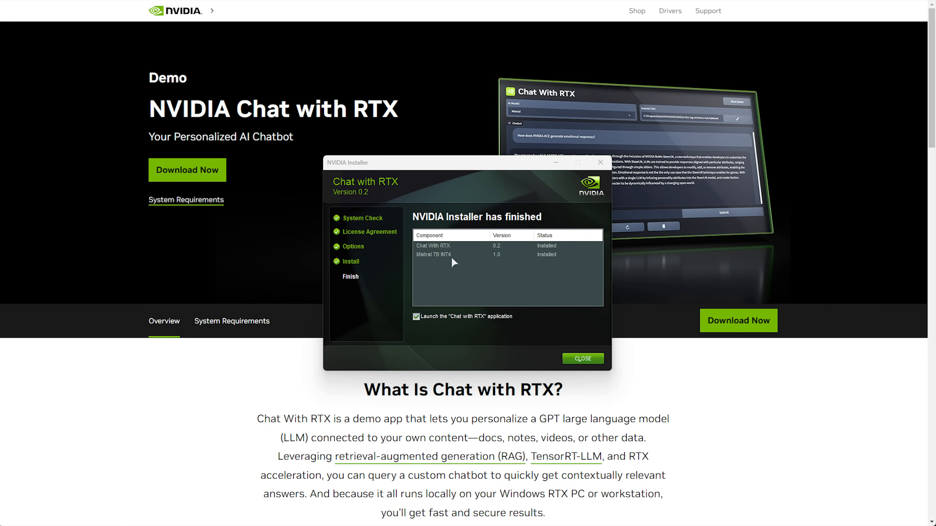
{"action": "mouse_move", "coordinate": [462, 247]}
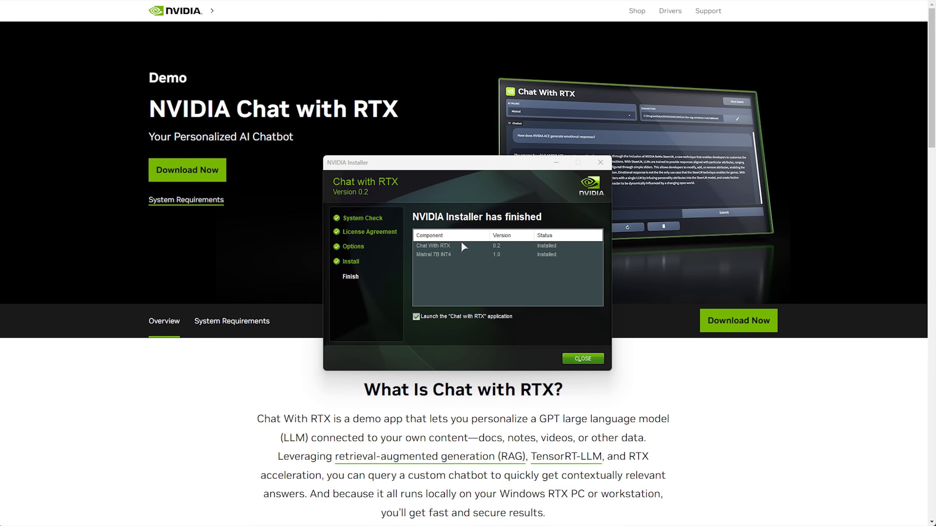
{"action": "mouse_move", "coordinate": [503, 297]}
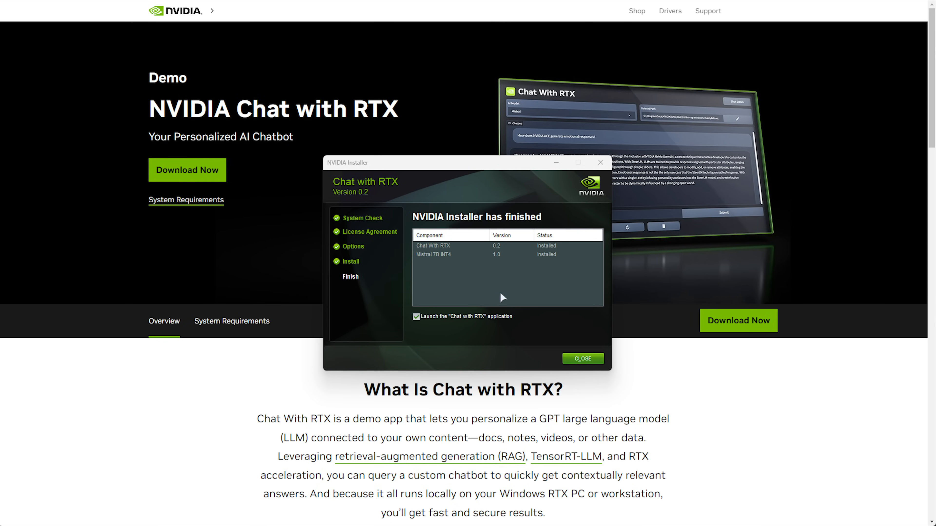
Step: Close the finished installer with 'Launch the Chat with RTX application' checked
{"action": "left_click", "coordinate": [582, 359]}
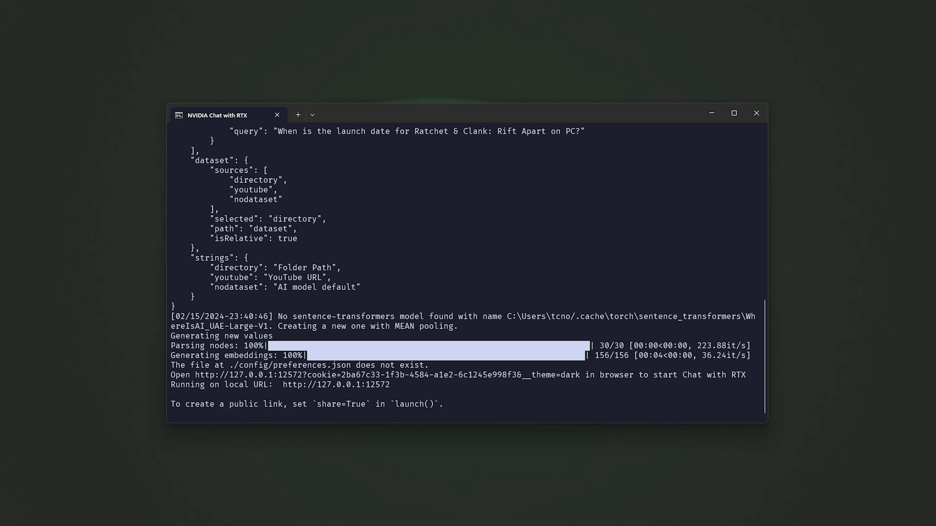
{"action": "mouse_move", "coordinate": [671, 144]}
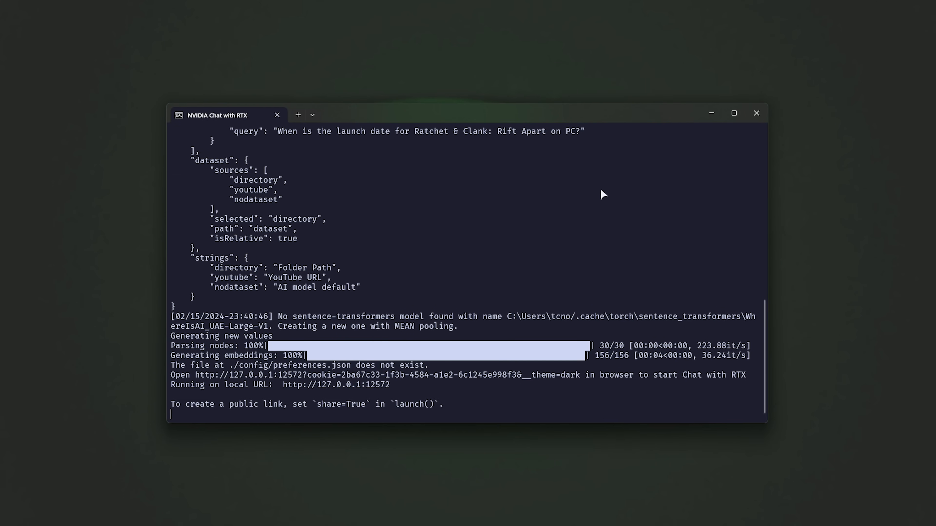
{"action": "mouse_move", "coordinate": [537, 290]}
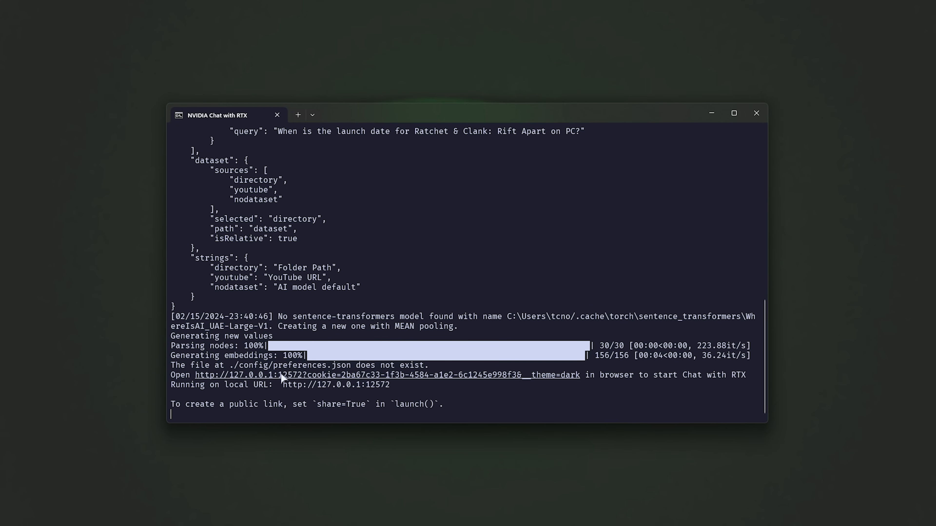
{"action": "mouse_move", "coordinate": [214, 377]}
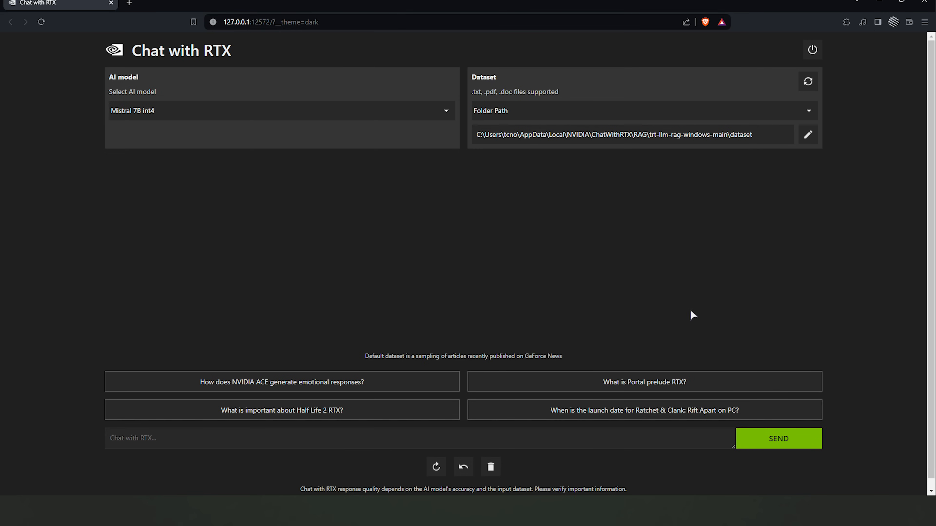
{"action": "left_click", "coordinate": [281, 110]}
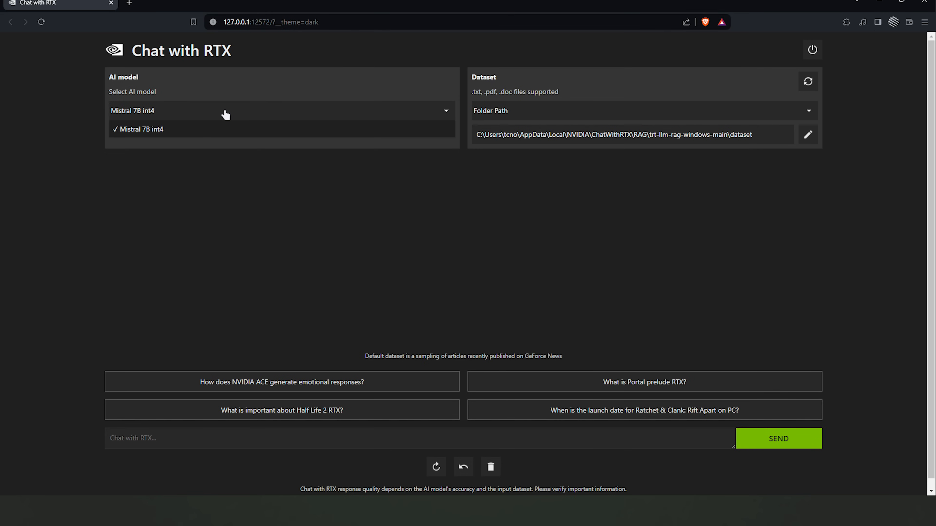
{"action": "mouse_move", "coordinate": [183, 140]}
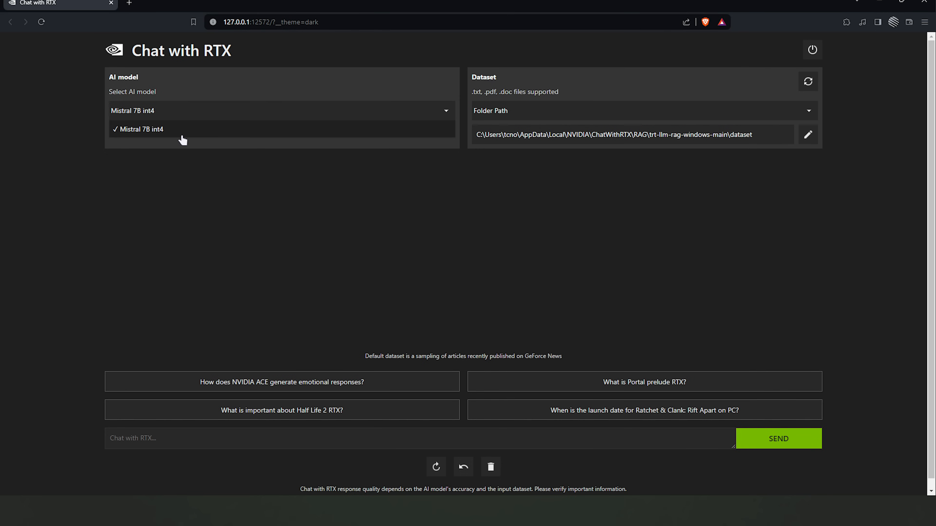
{"action": "left_click", "coordinate": [143, 129]}
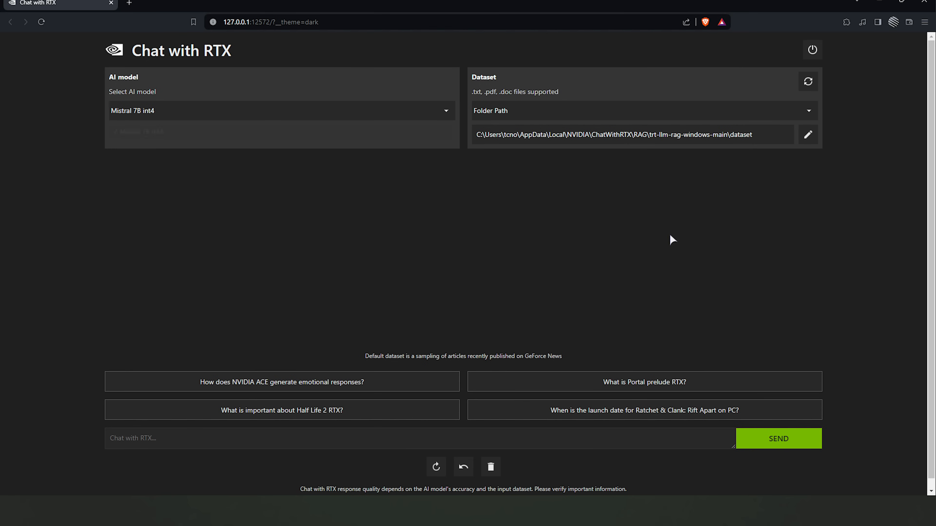
{"action": "left_click", "coordinate": [281, 111]}
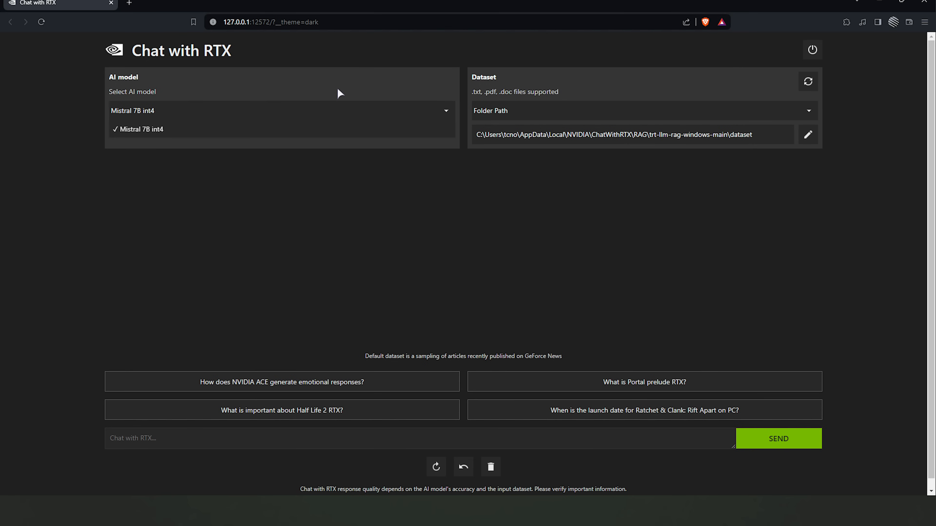
{"action": "left_click", "coordinate": [141, 129]}
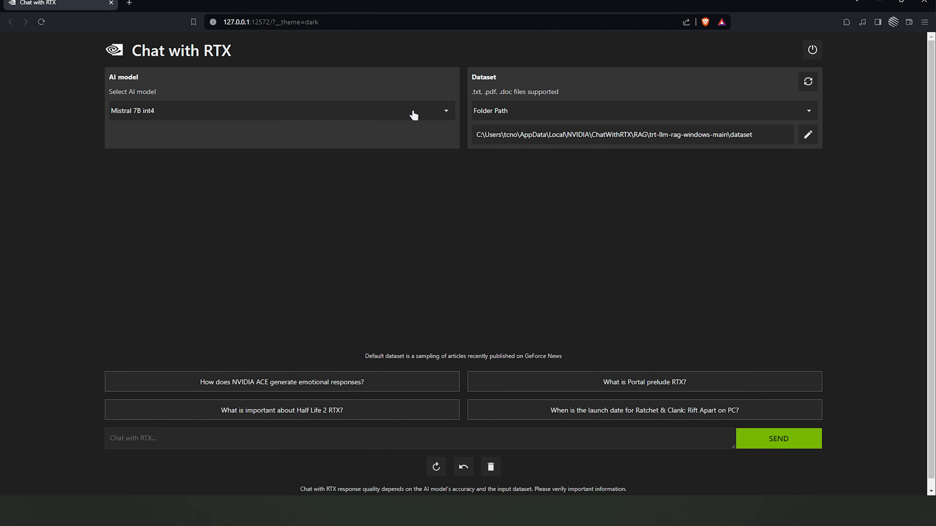
{"action": "mouse_move", "coordinate": [624, 132]}
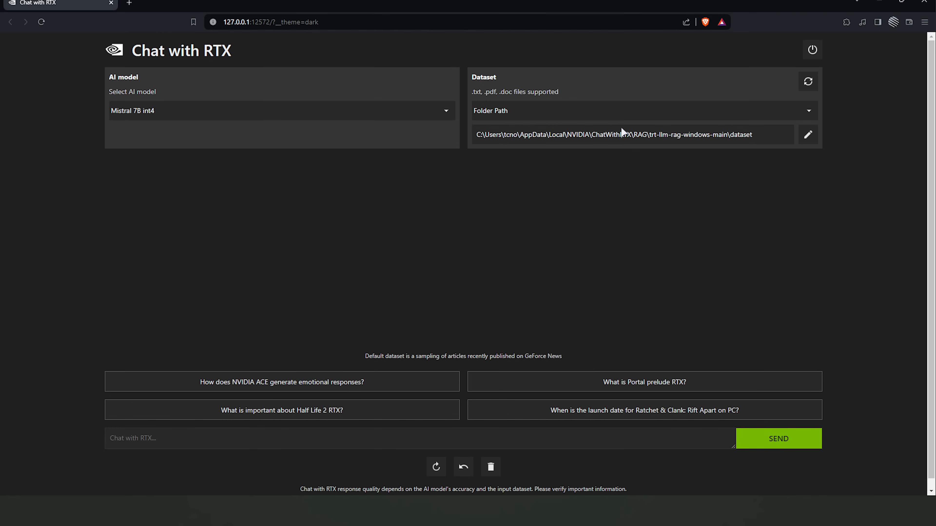
{"action": "mouse_move", "coordinate": [768, 138]}
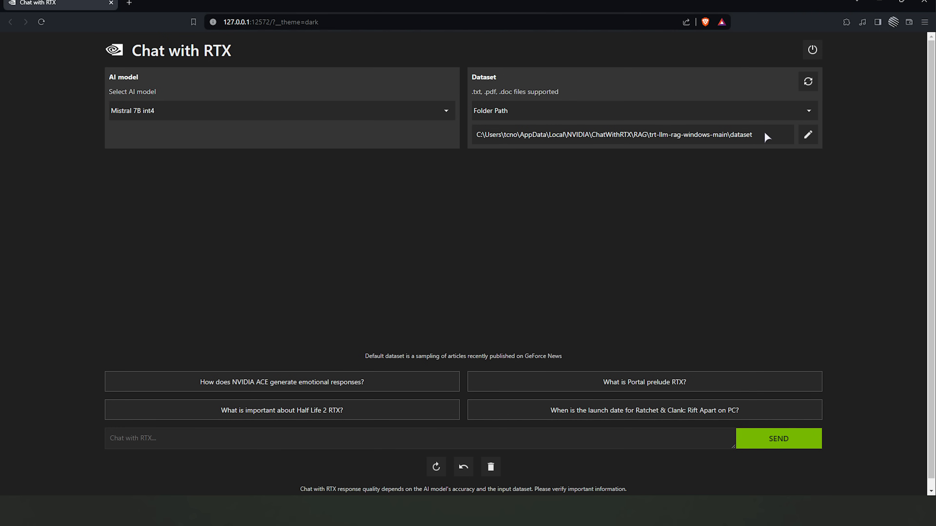
{"action": "left_click", "coordinate": [808, 135]}
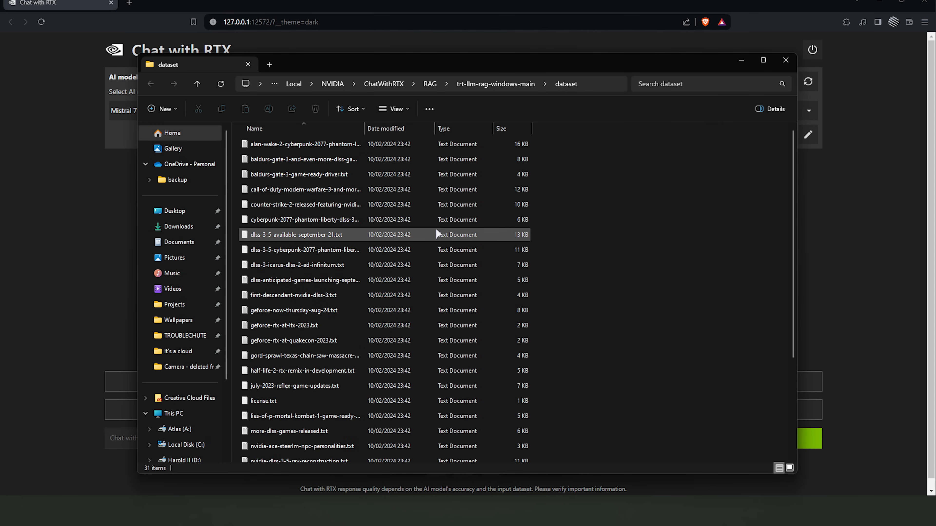
{"action": "mouse_move", "coordinate": [785, 61]}
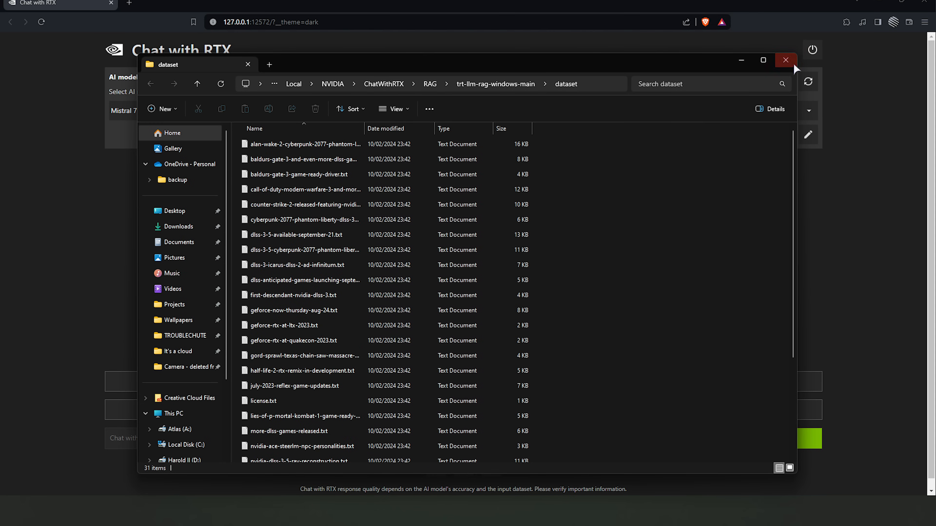
{"action": "left_click", "coordinate": [786, 60]}
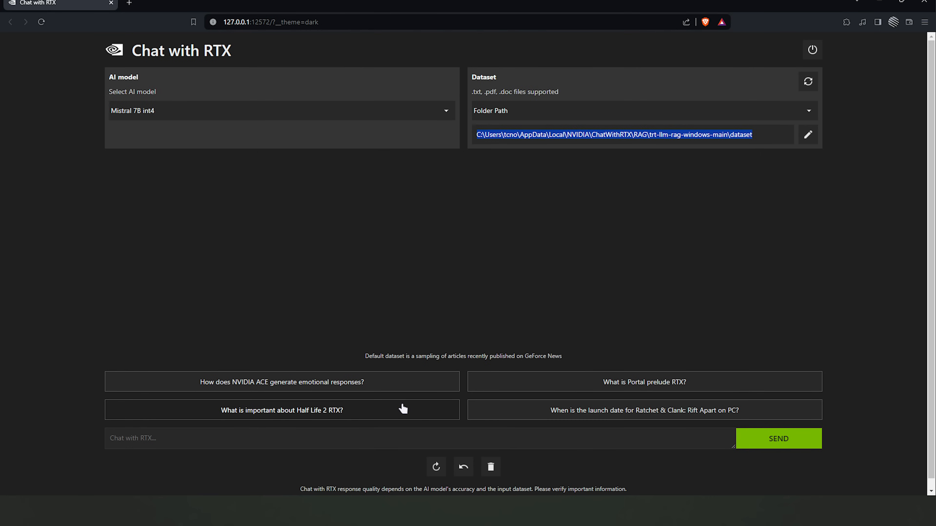
Step: Ask the suggested 'What is important about Half Life 2 RTX?' question, then clear the chat
{"action": "left_click", "coordinate": [281, 410]}
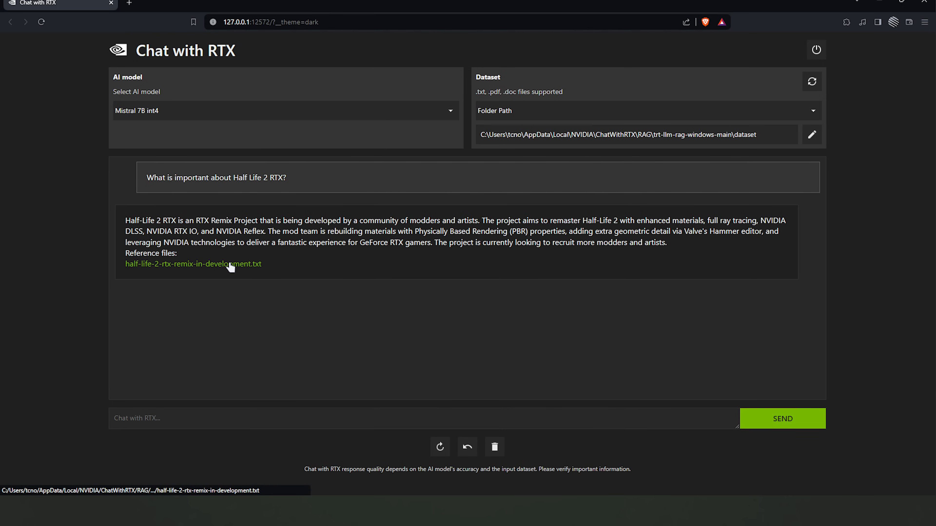
{"action": "left_click", "coordinate": [192, 264]}
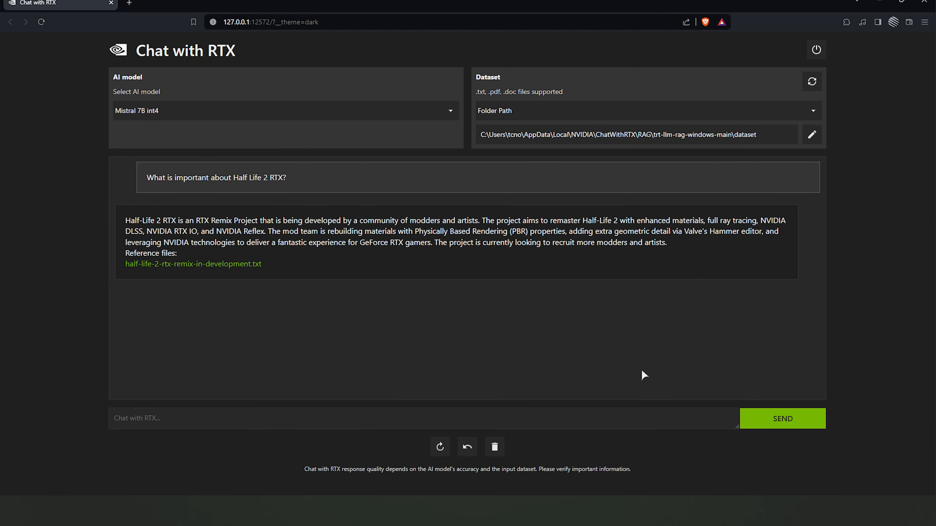
{"action": "left_click", "coordinate": [494, 446]}
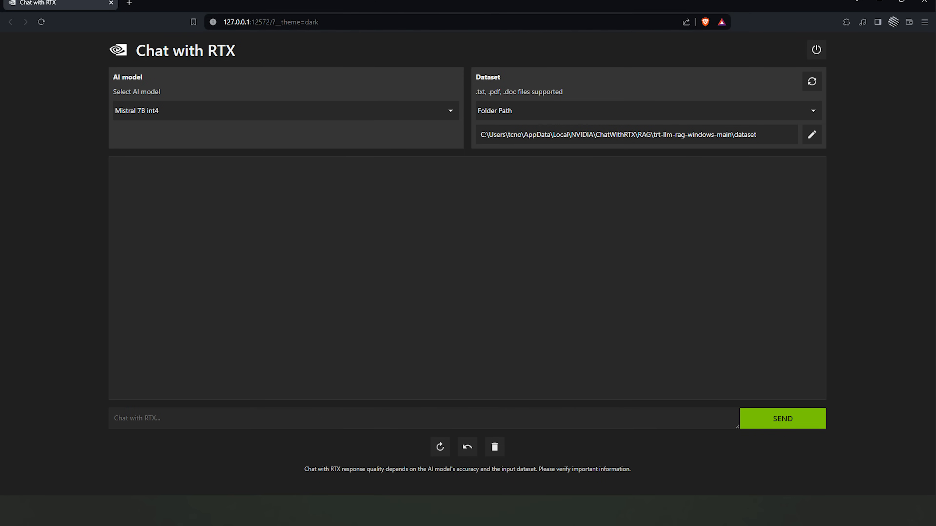
Step: Ask 'What is Nvidia cooking up?' and send it to the model
{"action": "type", "text": "What is Nvidia"}
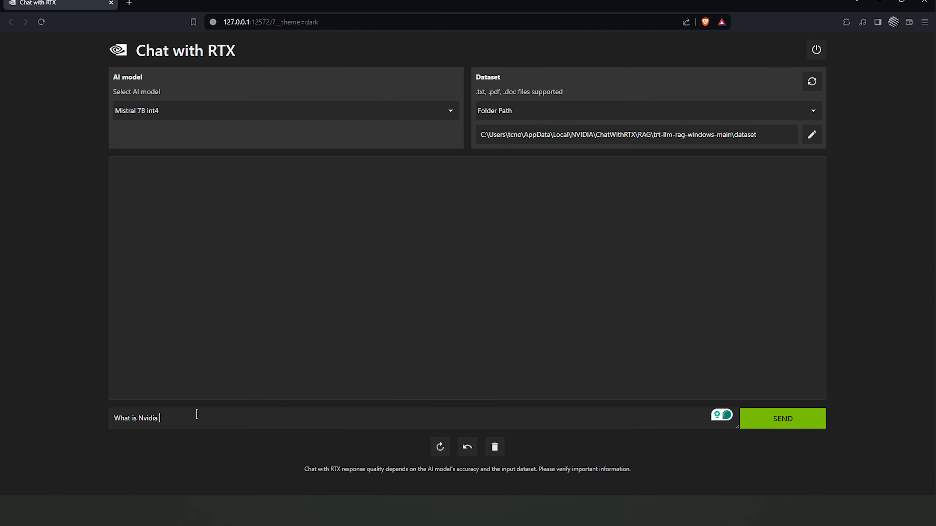
{"action": "left_click", "coordinate": [782, 418]}
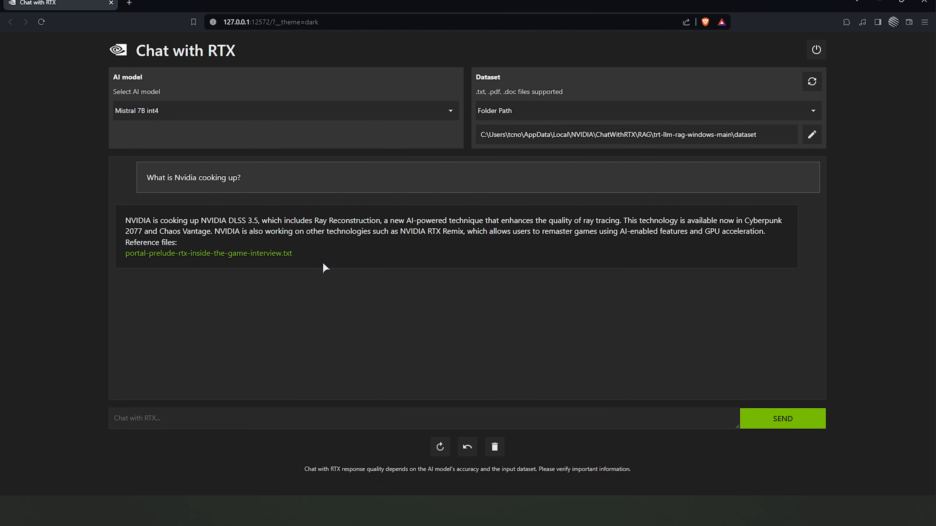
{"action": "mouse_move", "coordinate": [764, 138]}
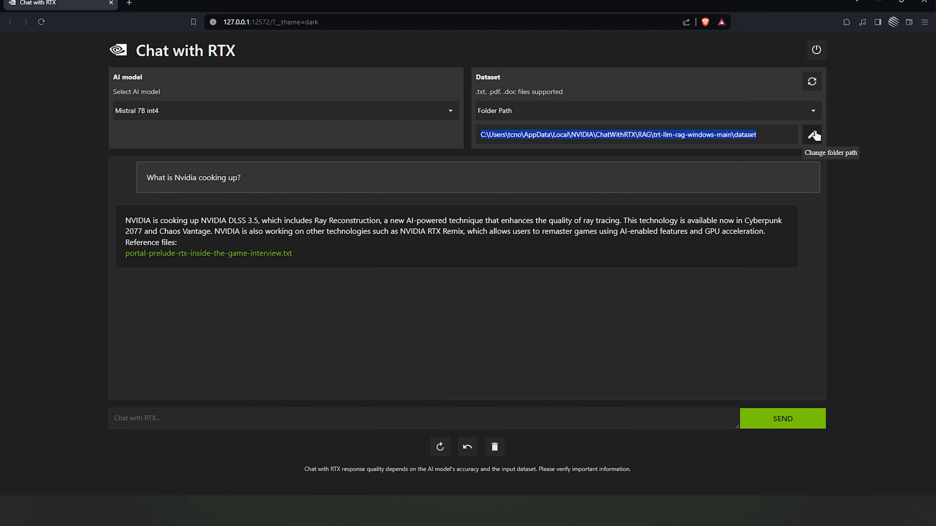
{"action": "left_click", "coordinate": [812, 135]}
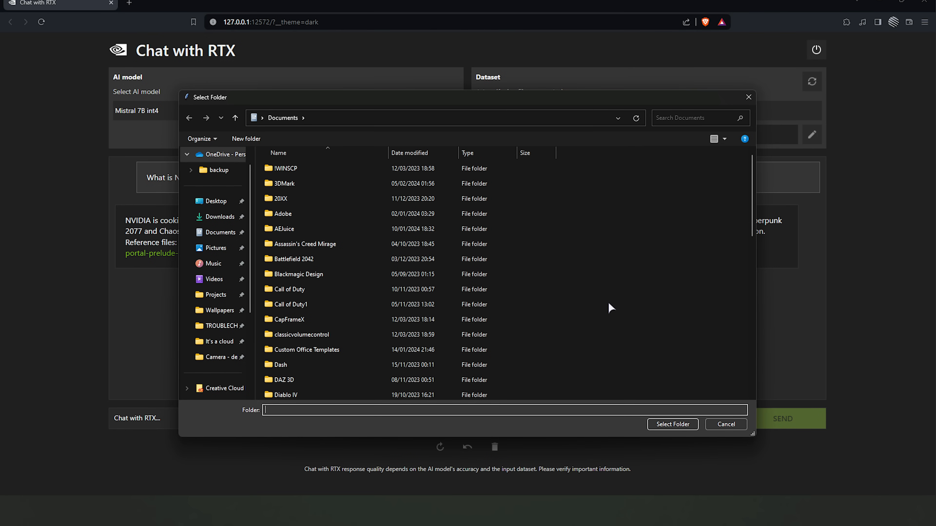
{"action": "mouse_move", "coordinate": [724, 186]}
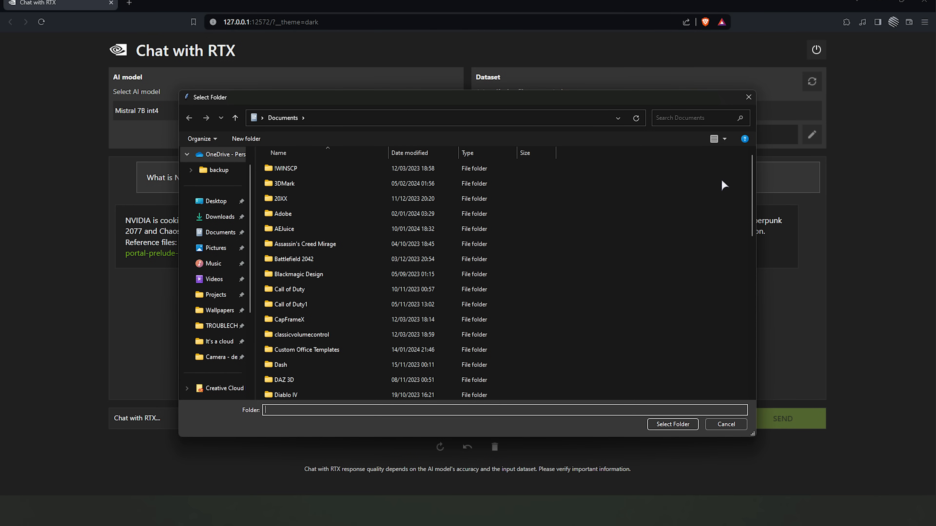
{"action": "left_click", "coordinate": [725, 425]}
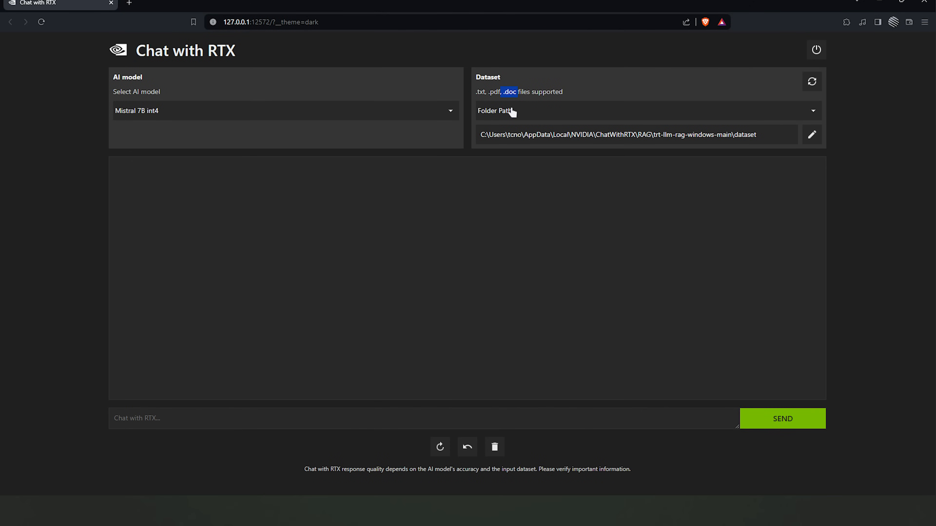
{"action": "mouse_move", "coordinate": [598, 242]}
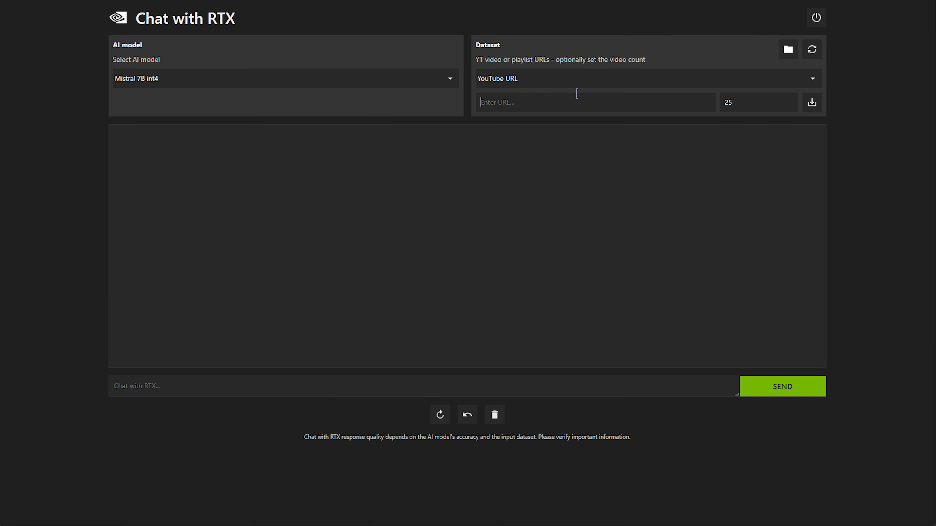
{"action": "type", "text": "https://www.youtube.com/watch?v=f_pHllrKmuk"}
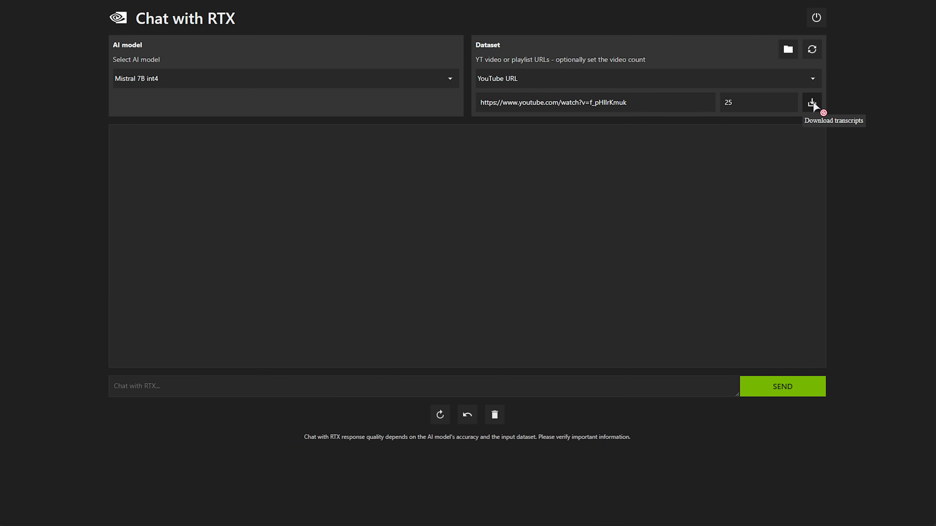
{"action": "left_click", "coordinate": [811, 102]}
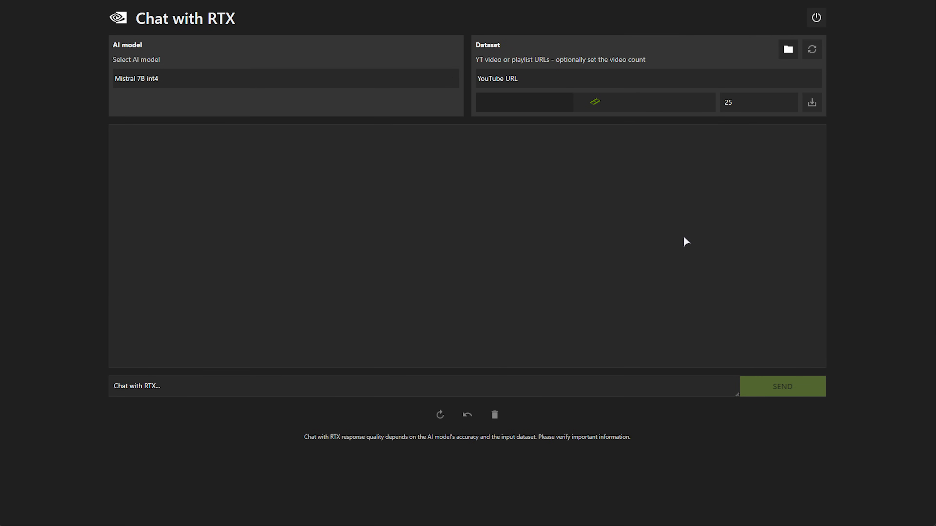
{"action": "type", "text": "https://www.youtube.com/watch?v=f_pHllrKmuk"}
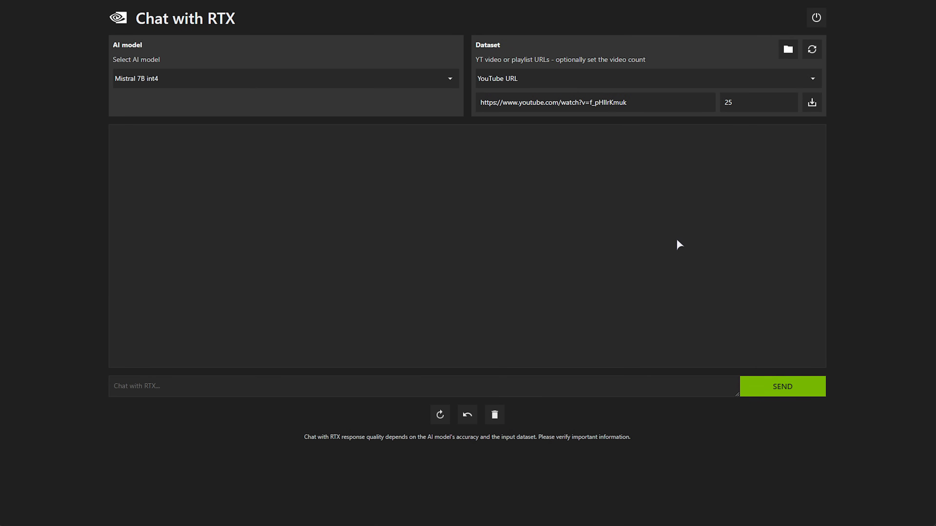
{"action": "type", "text": "What is"}
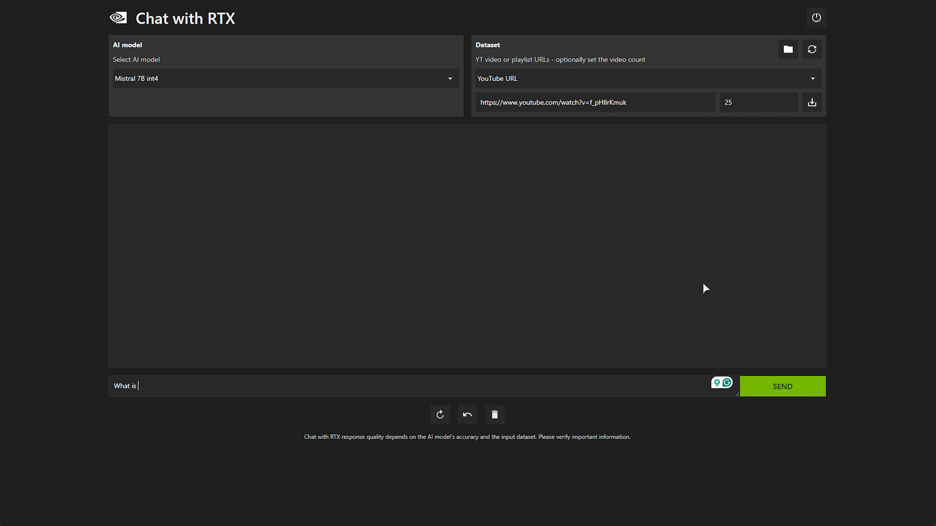
Step: Ask 'What is the video about?' then the follow-up 'how was it done?' about the Helldivers 2 video
{"action": "type", "text": "the video about?"}
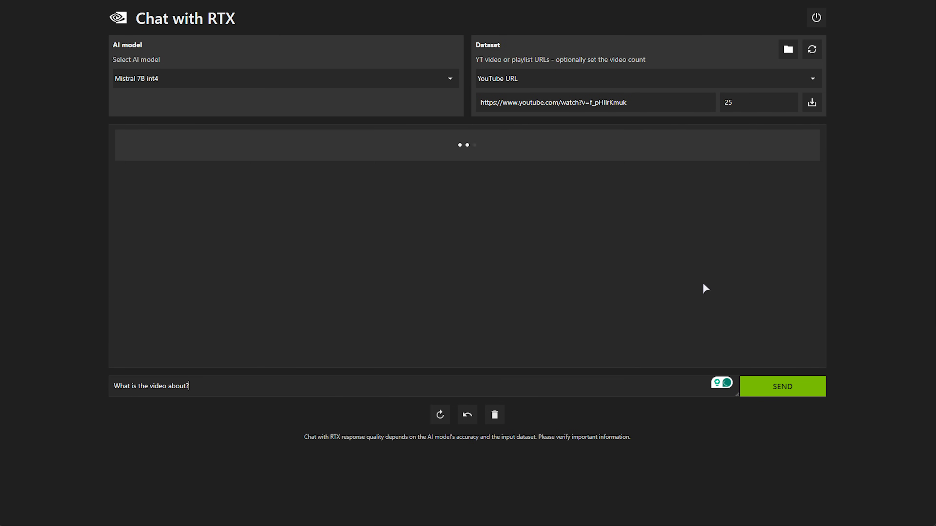
{"action": "left_click", "coordinate": [782, 387]}
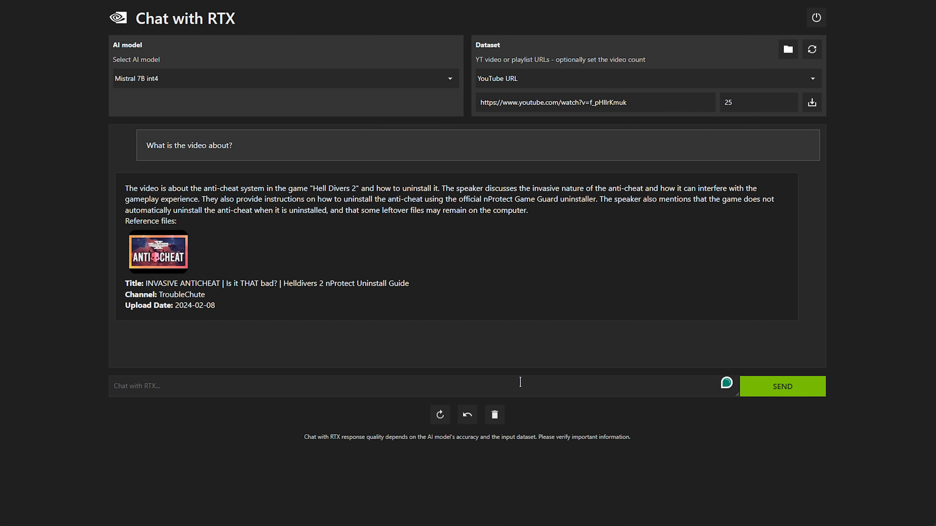
{"action": "type", "text": "how was it do"}
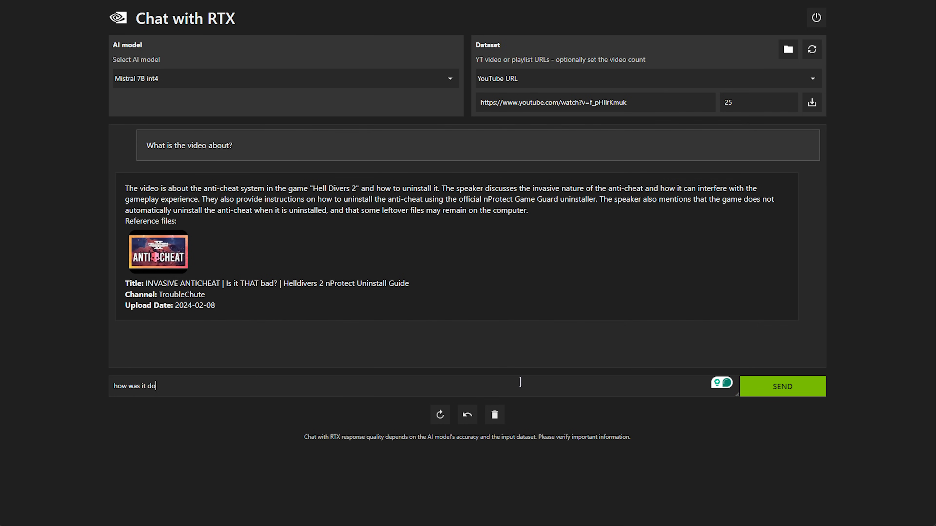
{"action": "left_click", "coordinate": [782, 386]}
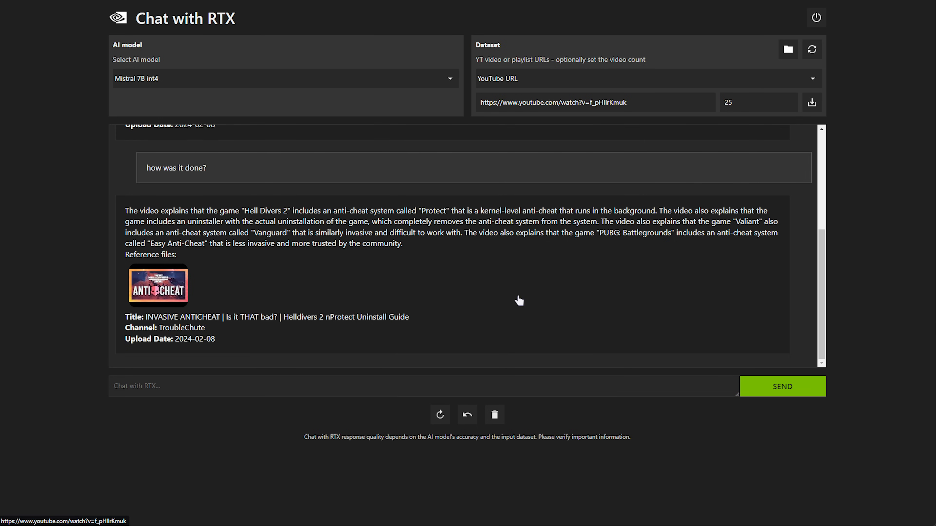
{"action": "mouse_move", "coordinate": [515, 353]}
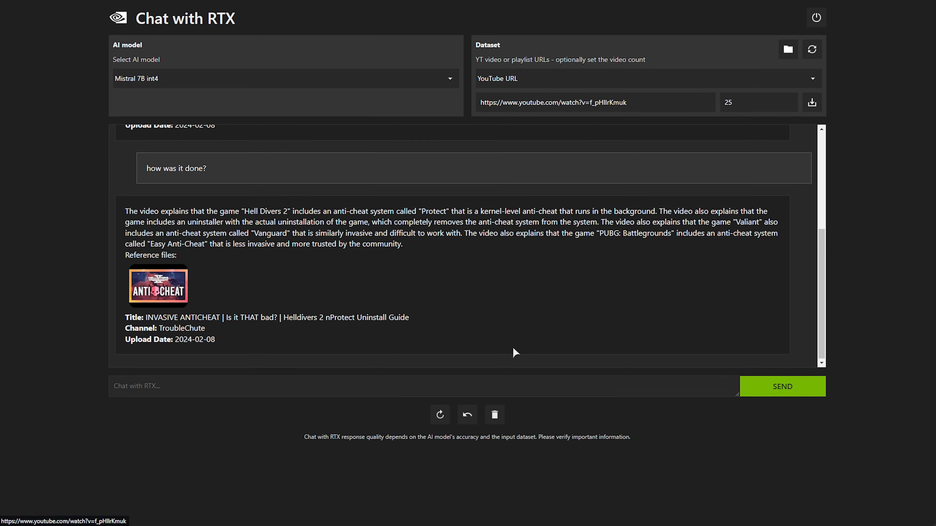
{"action": "mouse_move", "coordinate": [524, 333]}
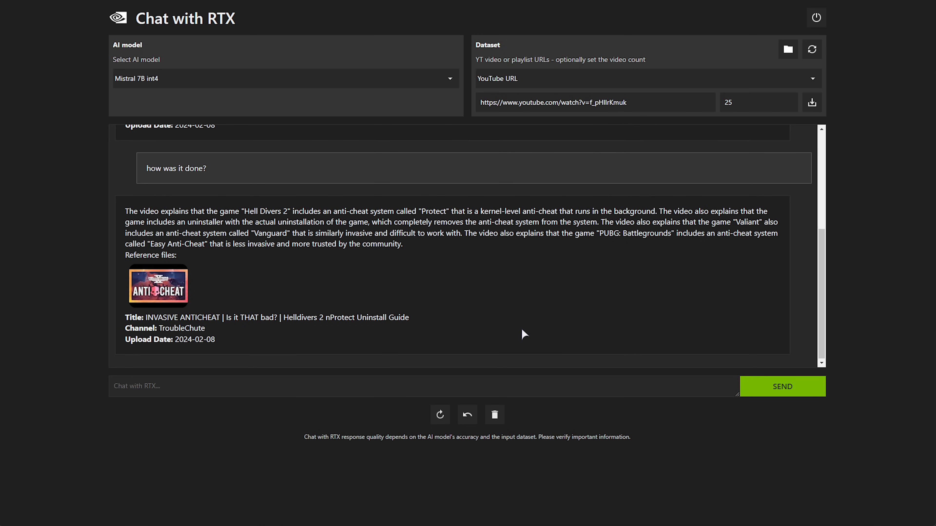
{"action": "left_click", "coordinate": [474, 386]}
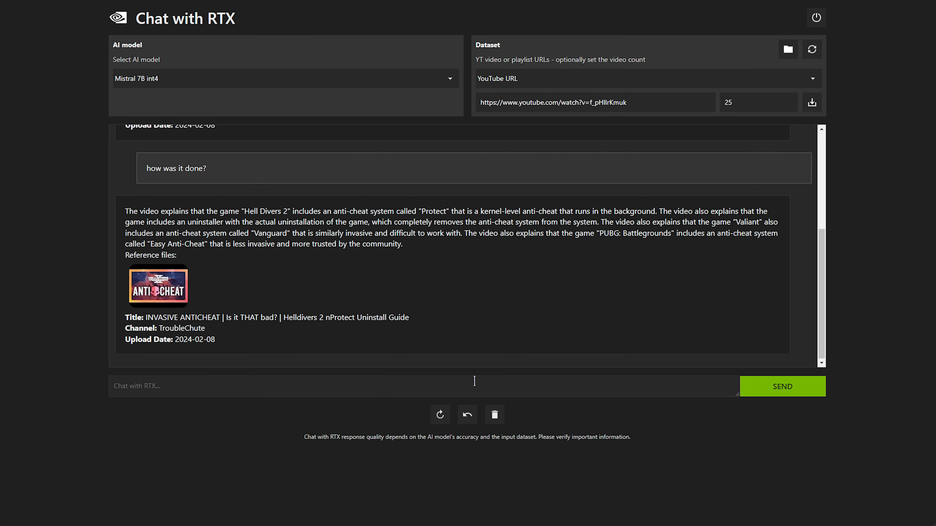
Step: Ask 'Summarise the video into 10 points', review the summary, and switch the dataset to AI model default
{"action": "type", "text": "Summarise the vi"}
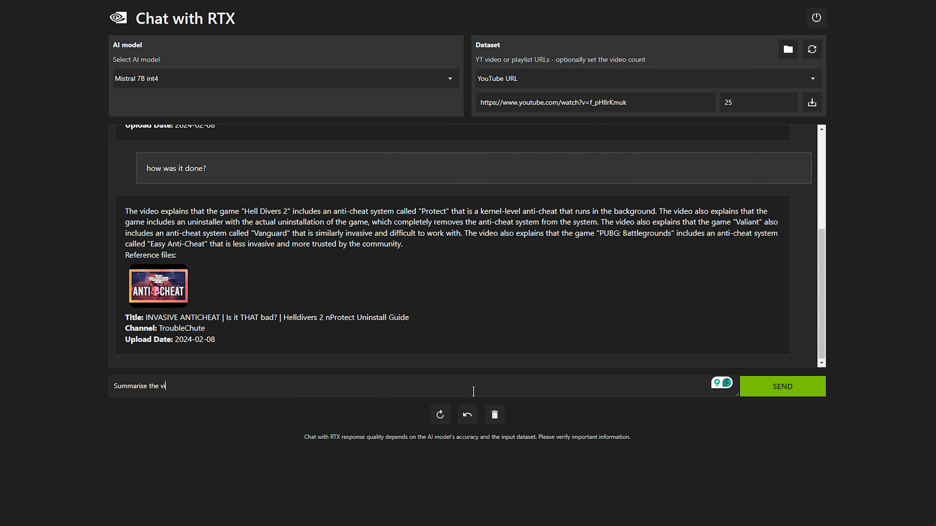
{"action": "left_click", "coordinate": [782, 386]}
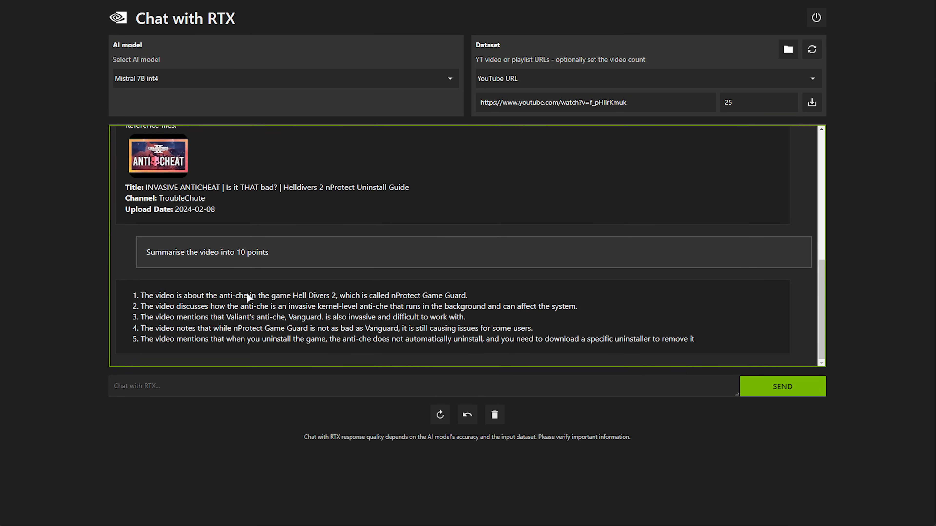
{"action": "scroll", "scroll_direction": "down", "scroll_amount": 3}
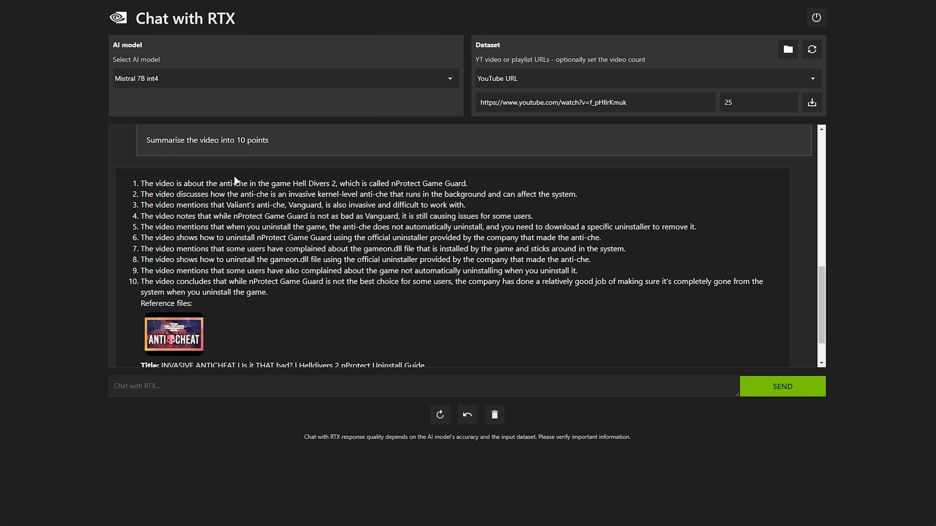
{"action": "double_click", "coordinate": [232, 183]}
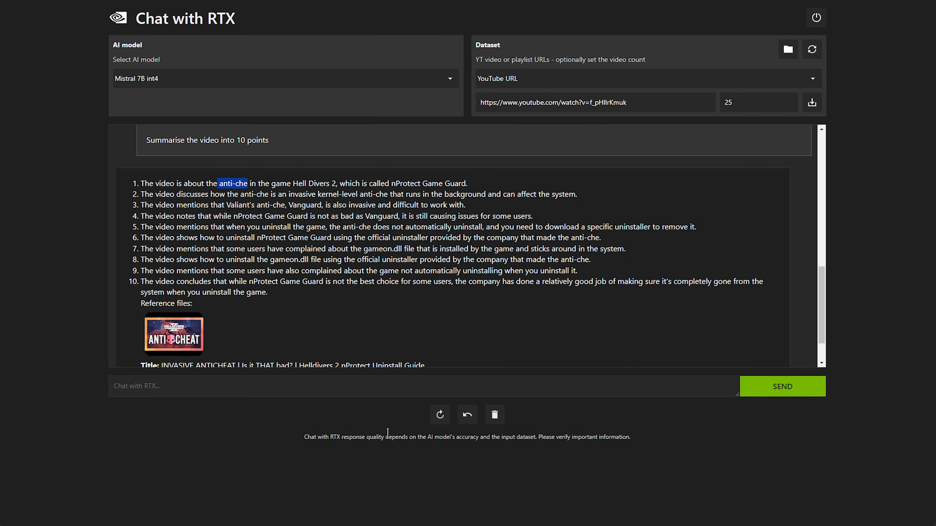
{"action": "scroll", "scroll_direction": "down", "scroll_amount": 3}
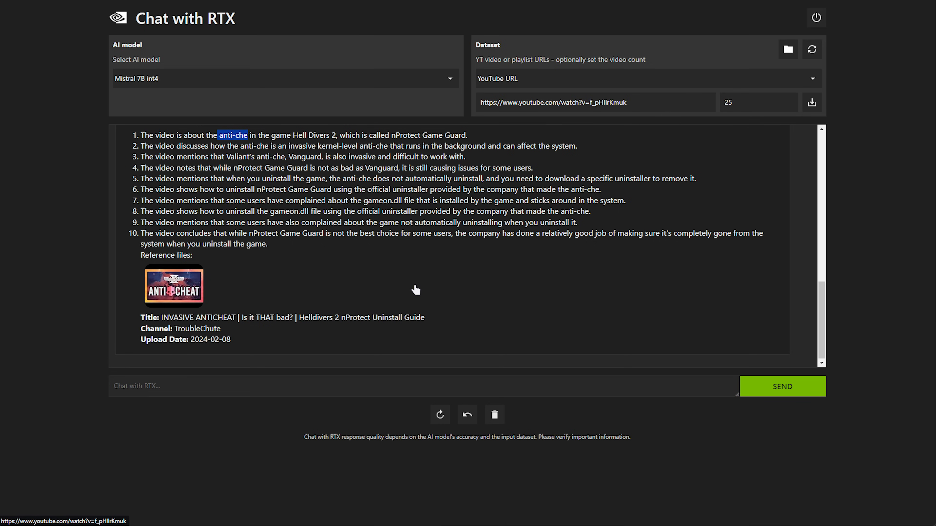
{"action": "mouse_move", "coordinate": [414, 290]}
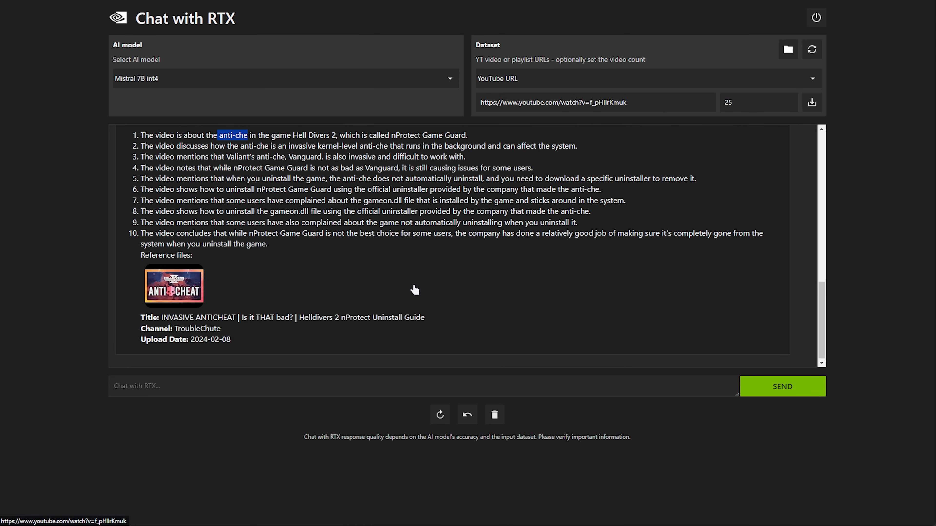
{"action": "left_click", "coordinate": [644, 78]}
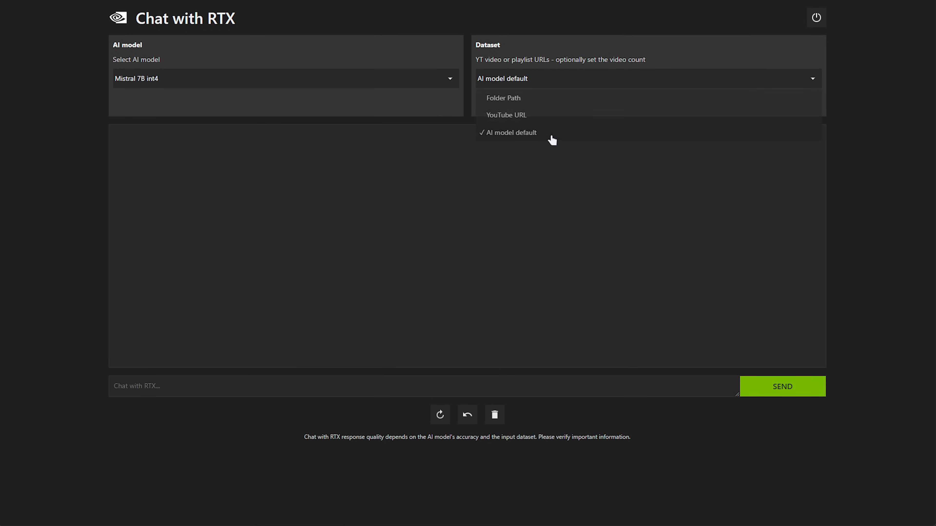
Step: Ask 'What is AI model default?' using the model's default knowledge
{"action": "type", "text": "What is"}
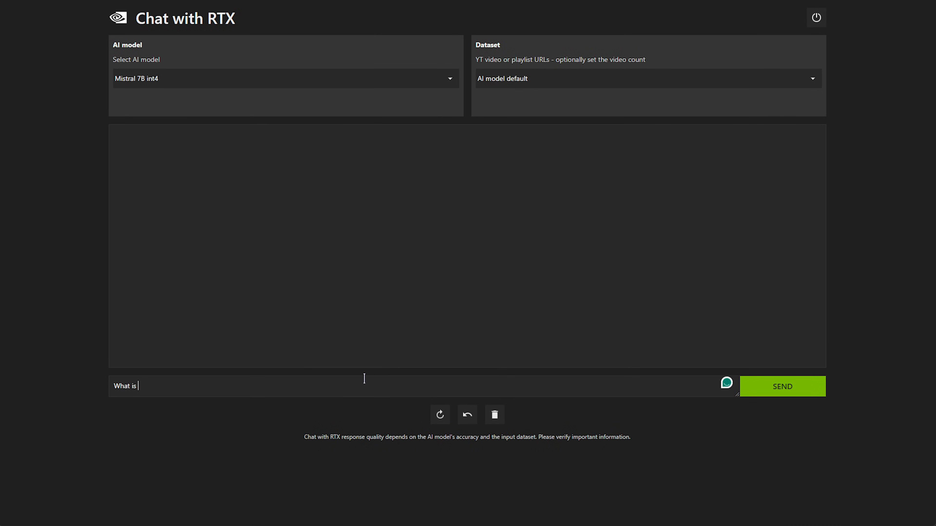
{"action": "left_click", "coordinate": [781, 386]}
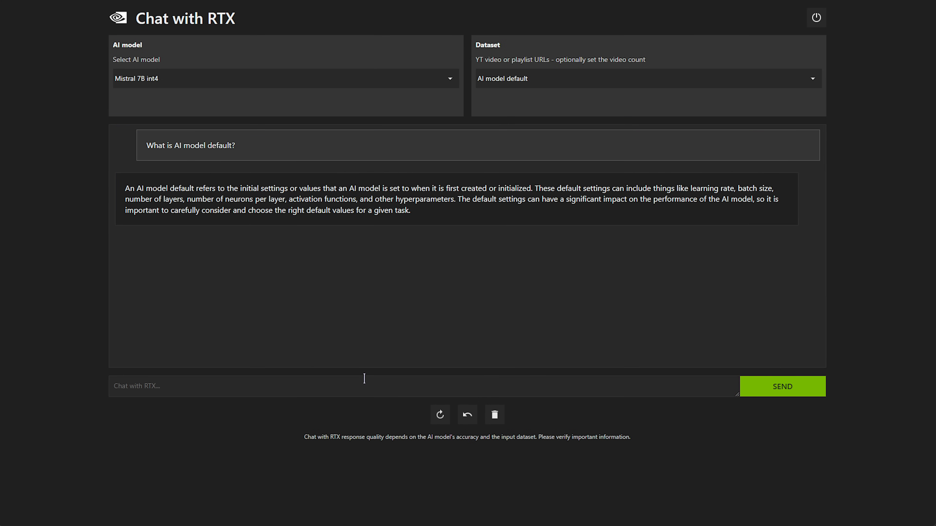
{"action": "mouse_move", "coordinate": [218, 102]}
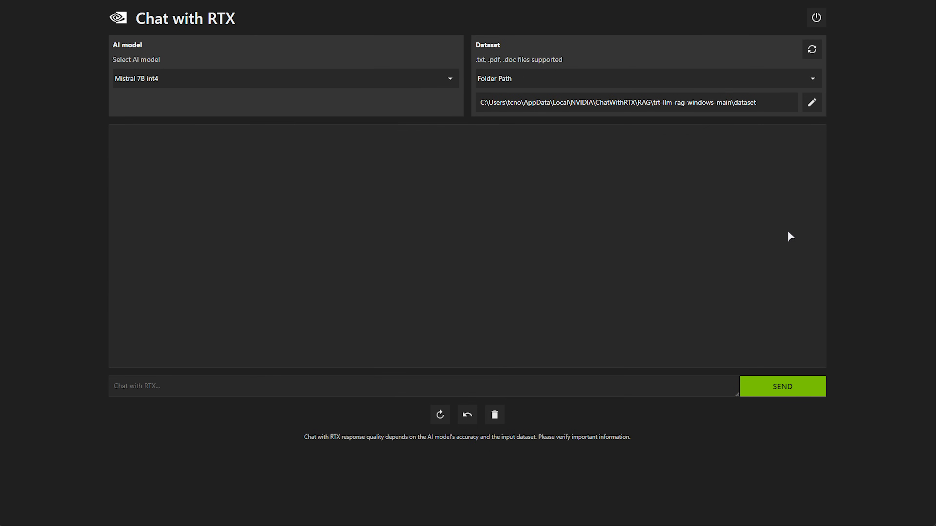
{"action": "mouse_move", "coordinate": [726, 215]}
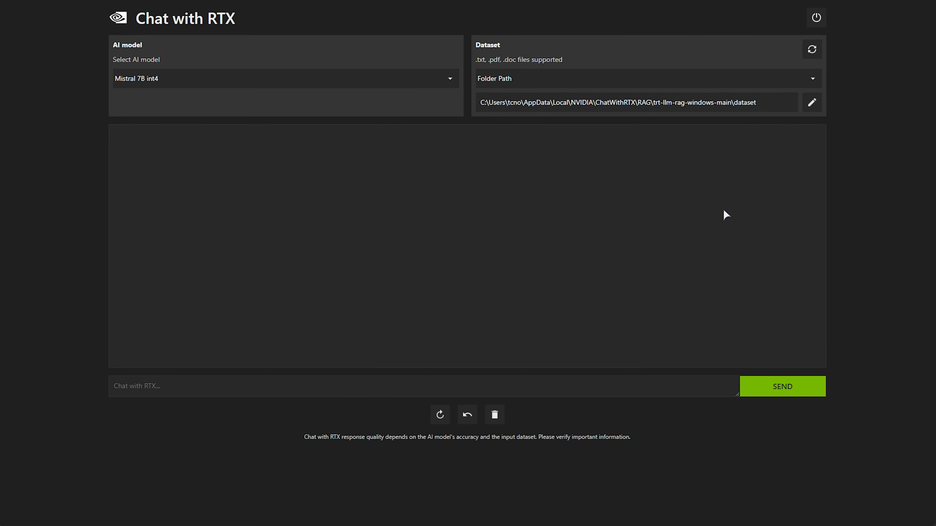
{"action": "mouse_move", "coordinate": [720, 125]}
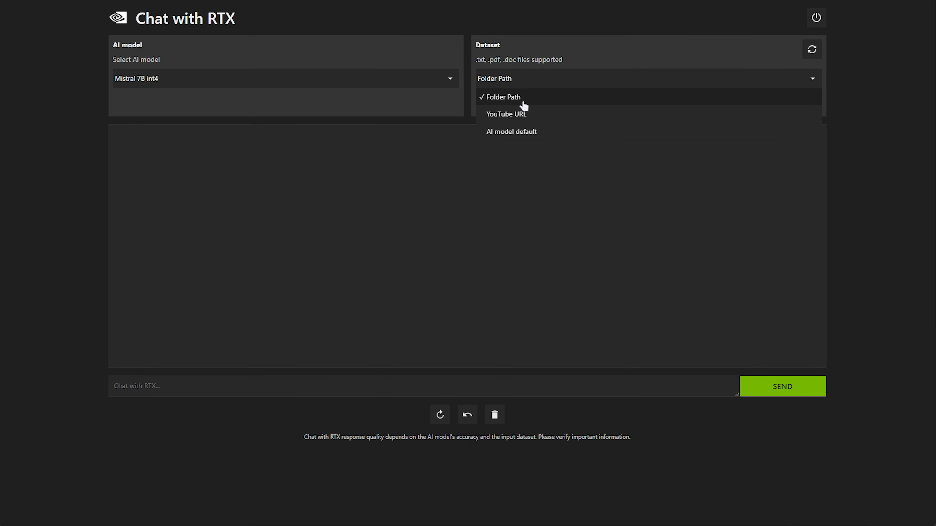
{"action": "mouse_move", "coordinate": [524, 117]}
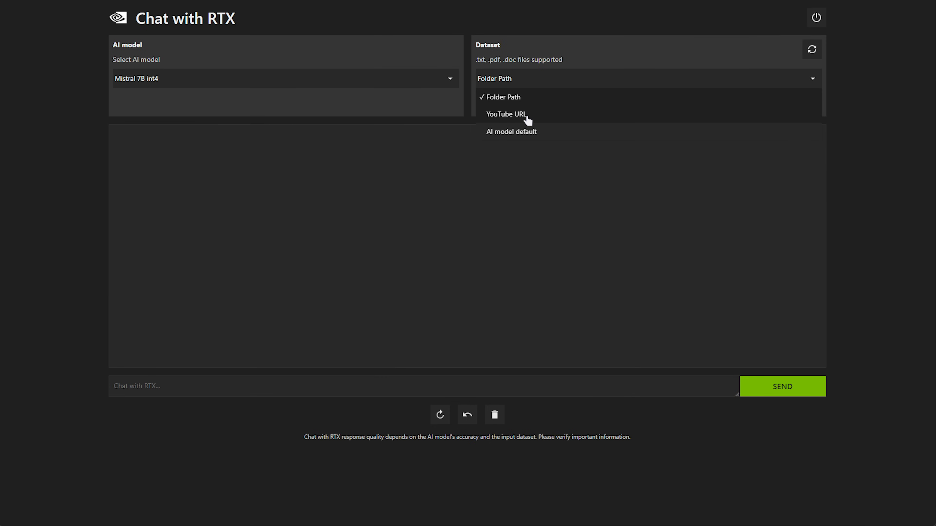
Step: Switch the dataset source to YouTube URL, leaving the URL empty with a 25-video count
{"action": "left_click", "coordinate": [506, 114]}
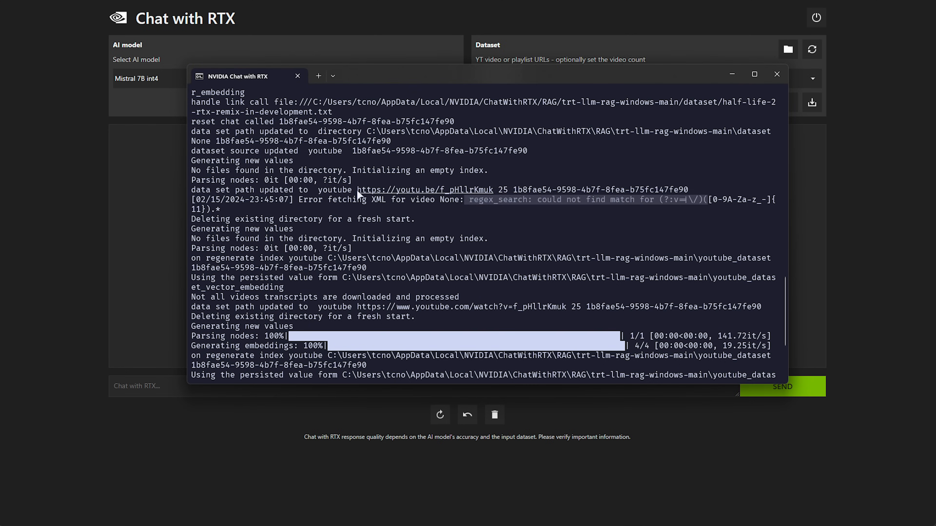
{"action": "left_click", "coordinate": [776, 74]}
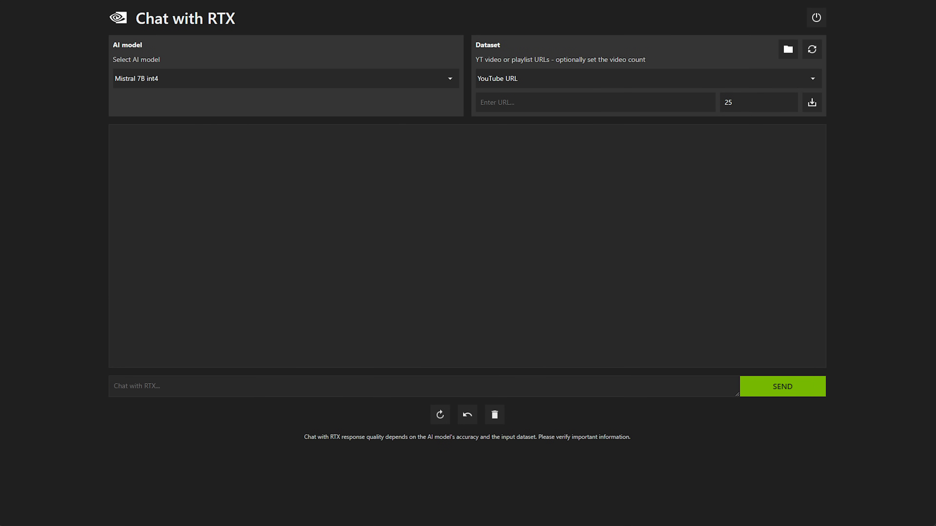
{"action": "mouse_move", "coordinate": [511, 323]}
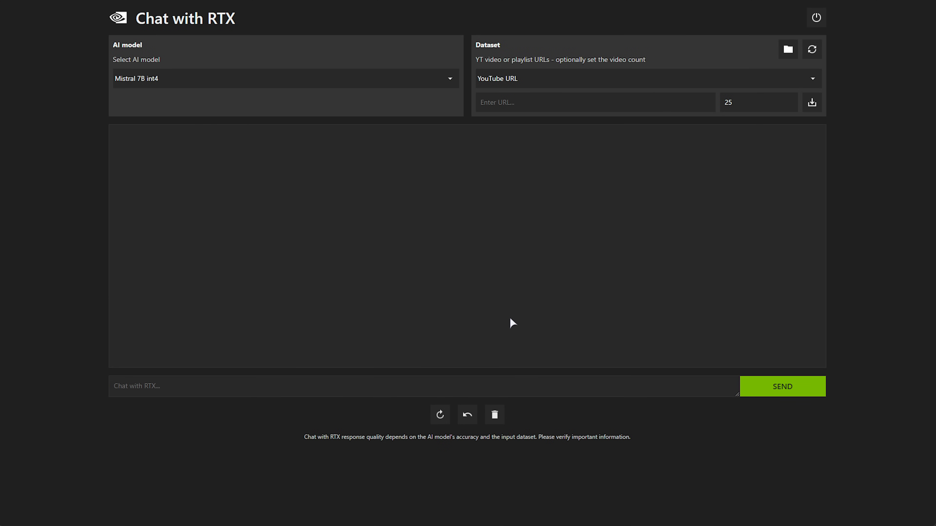
{"action": "mouse_move", "coordinate": [478, 340]}
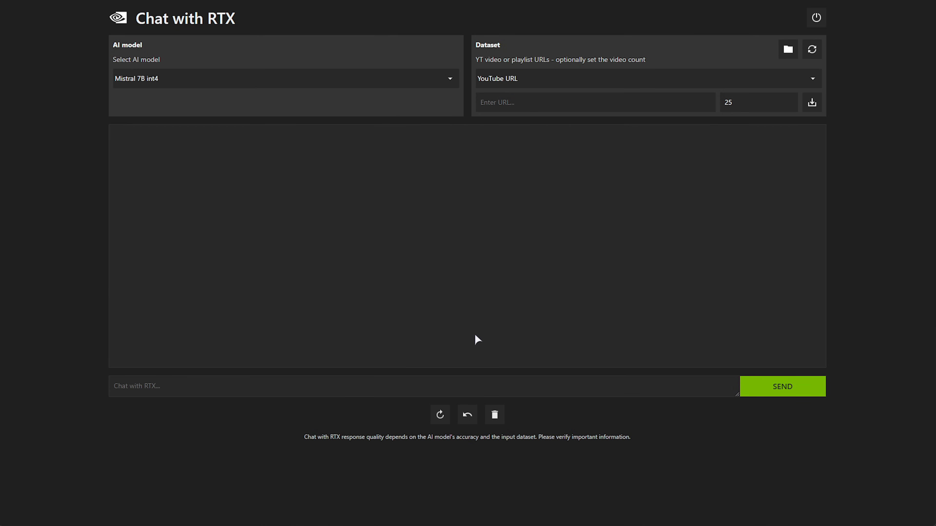
{"action": "mouse_move", "coordinate": [476, 297]}
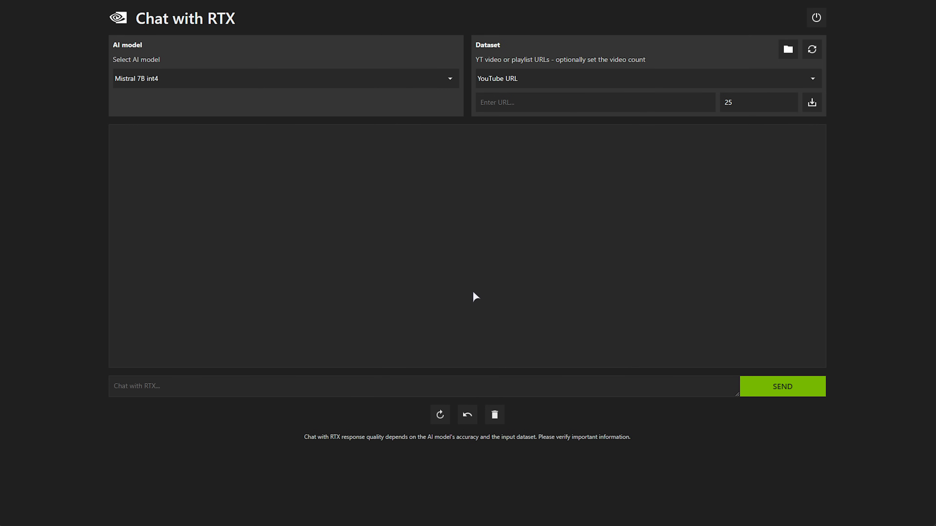
{"action": "mouse_move", "coordinate": [466, 297]}
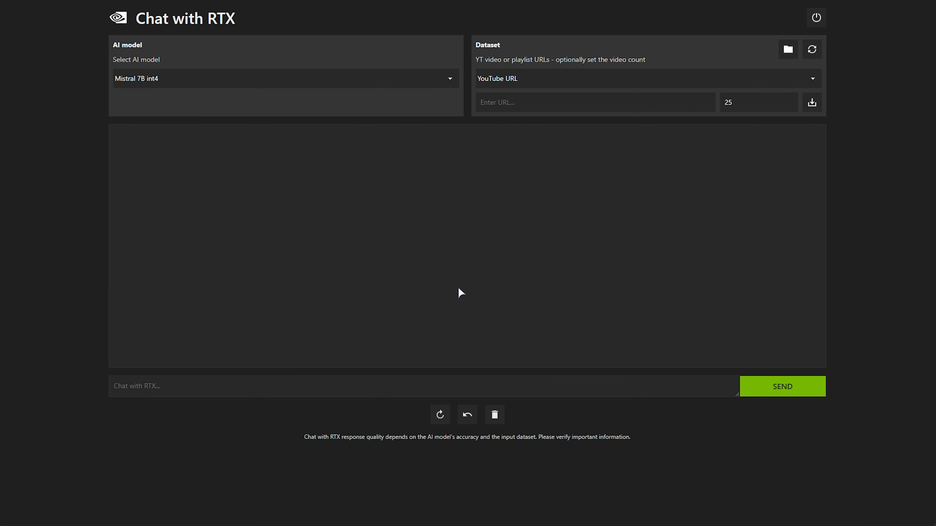
{"action": "mouse_move", "coordinate": [481, 292]}
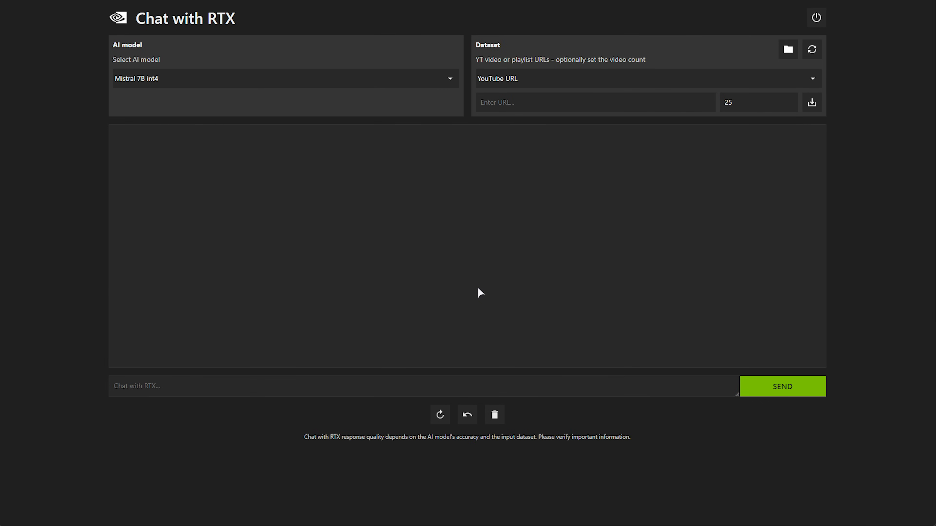